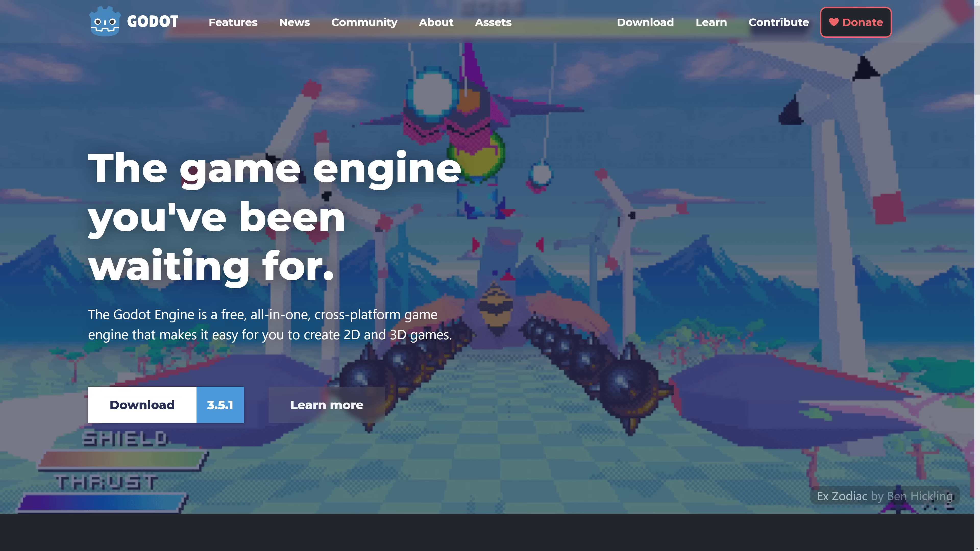
mouse_move(499, 259)
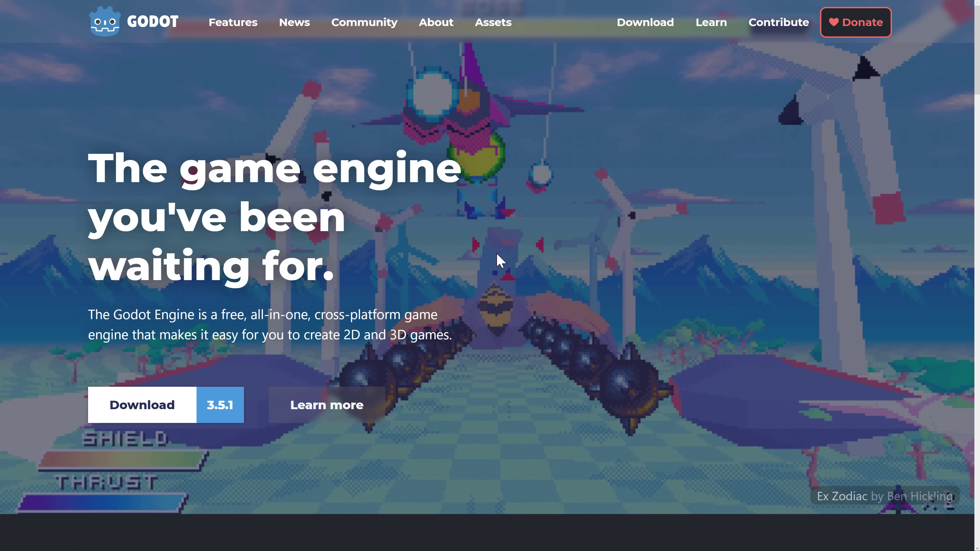
mouse_move(495, 267)
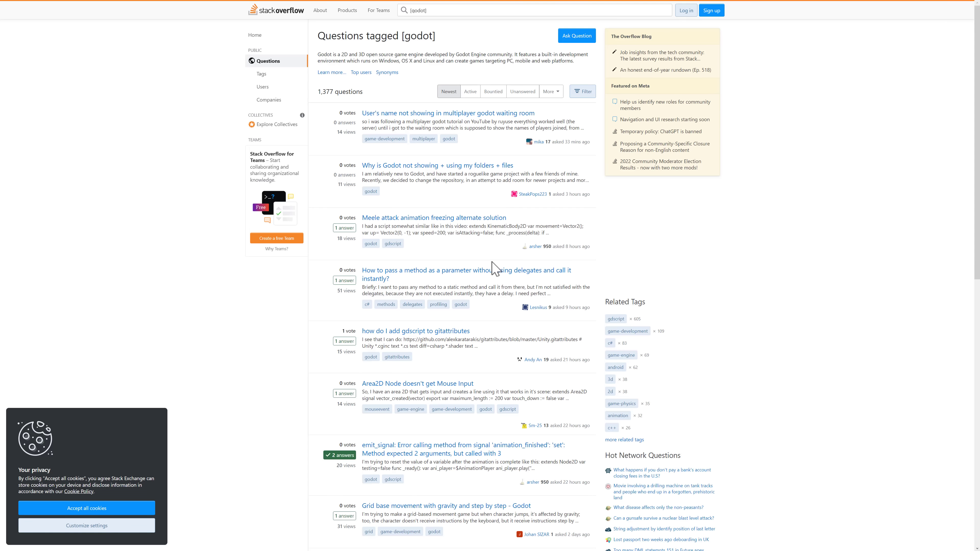
- Zoom the godot tag page to 150% and accept all cookies to clear the privacy notice
key("ctrl+plus")
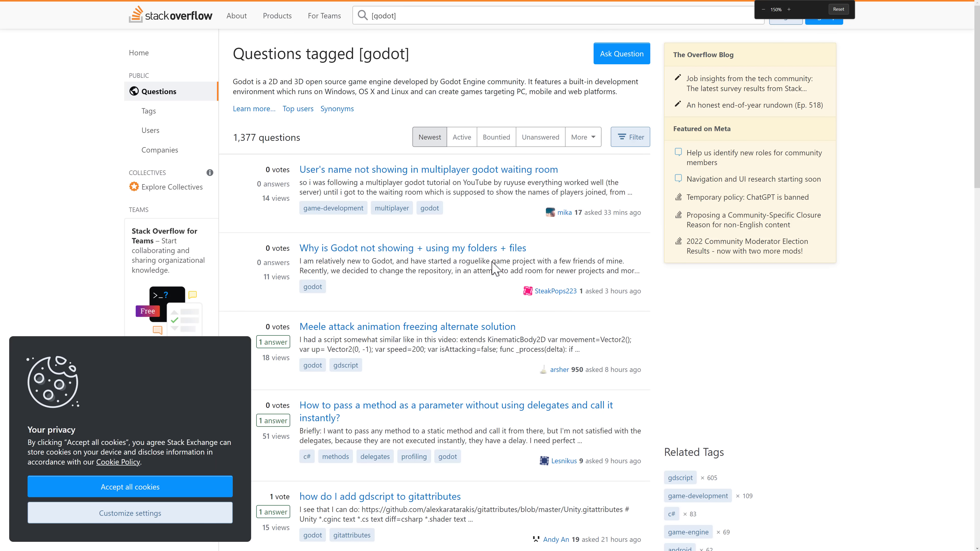
left_click(129, 486)
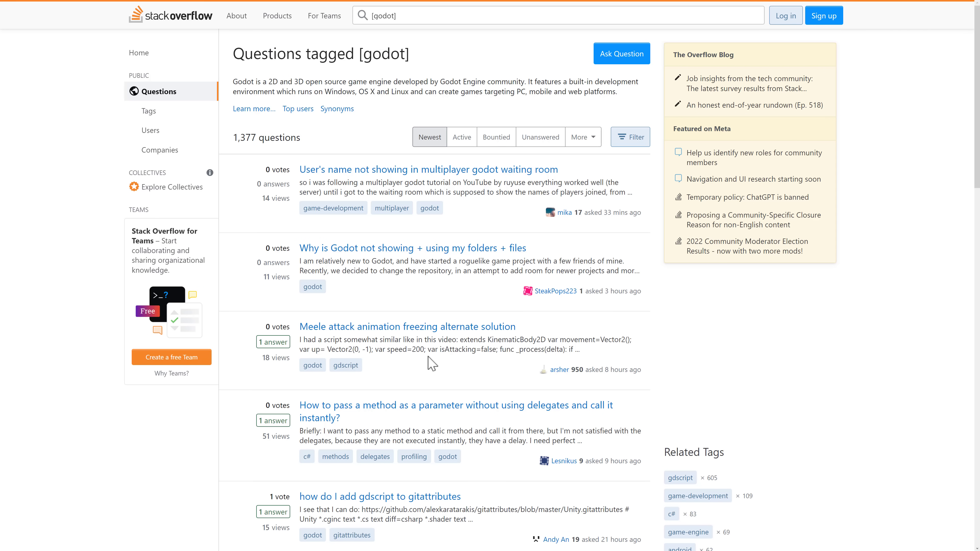
mouse_move(126, 100)
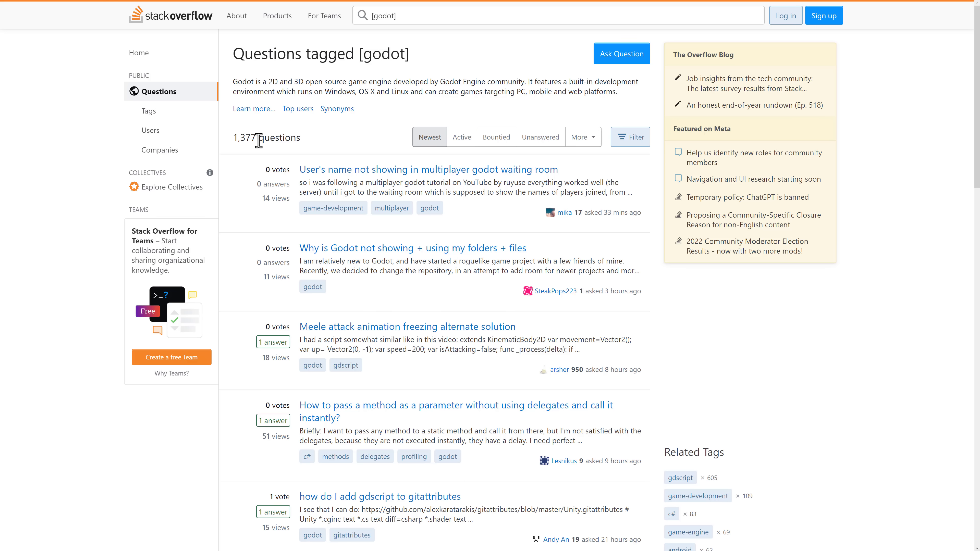
mouse_move(306, 87)
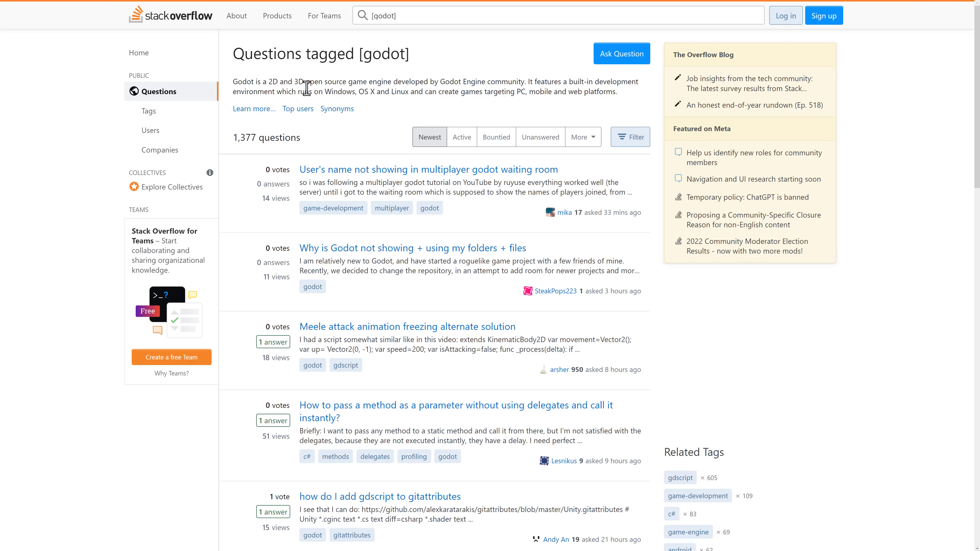
mouse_move(456, 84)
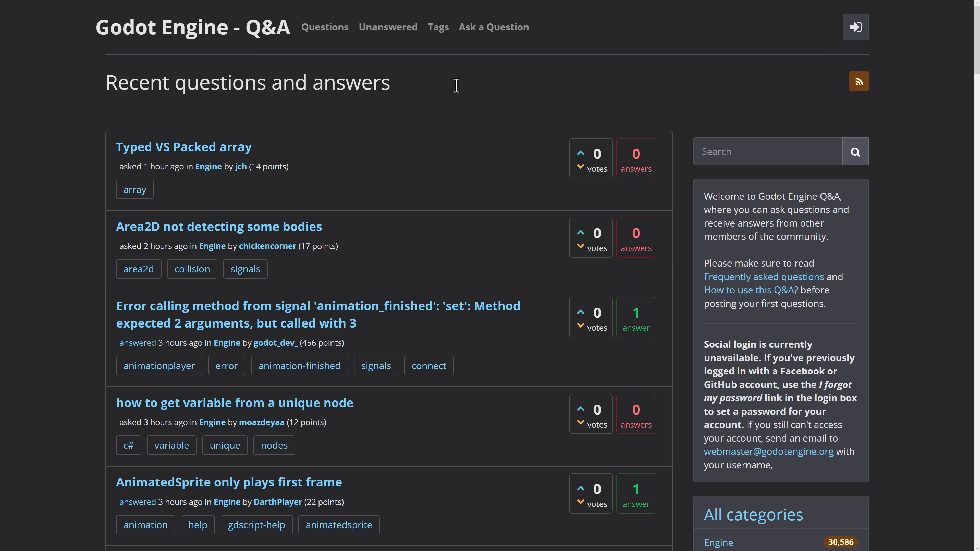
- Scroll the recent questions list down to the unanswered 'fill an OptionButton dynamically' post
scroll("down", 3)
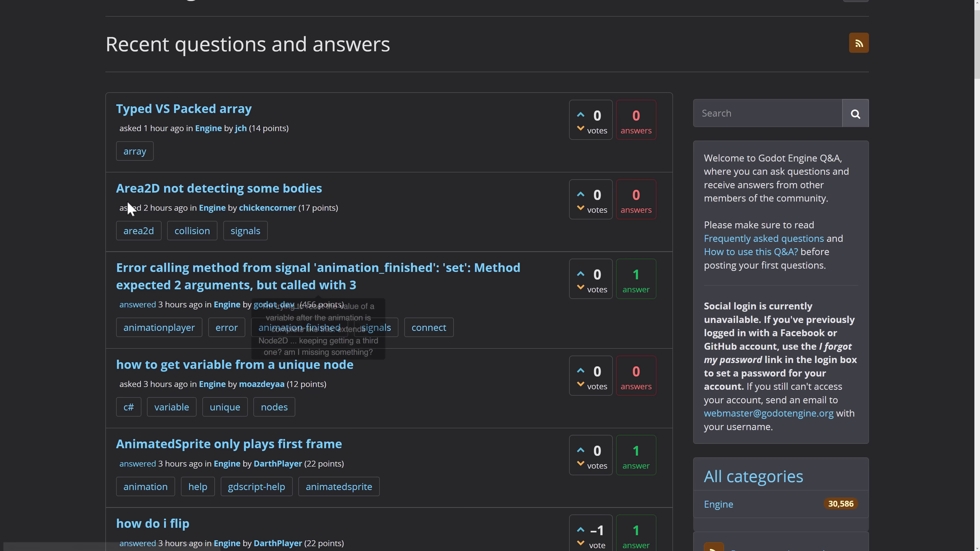
mouse_move(157, 209)
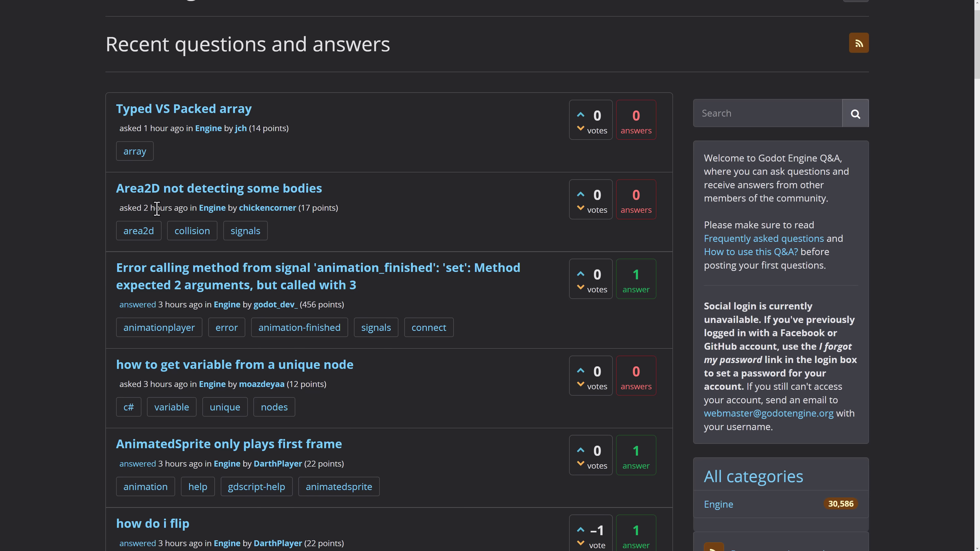
scroll("down", 3)
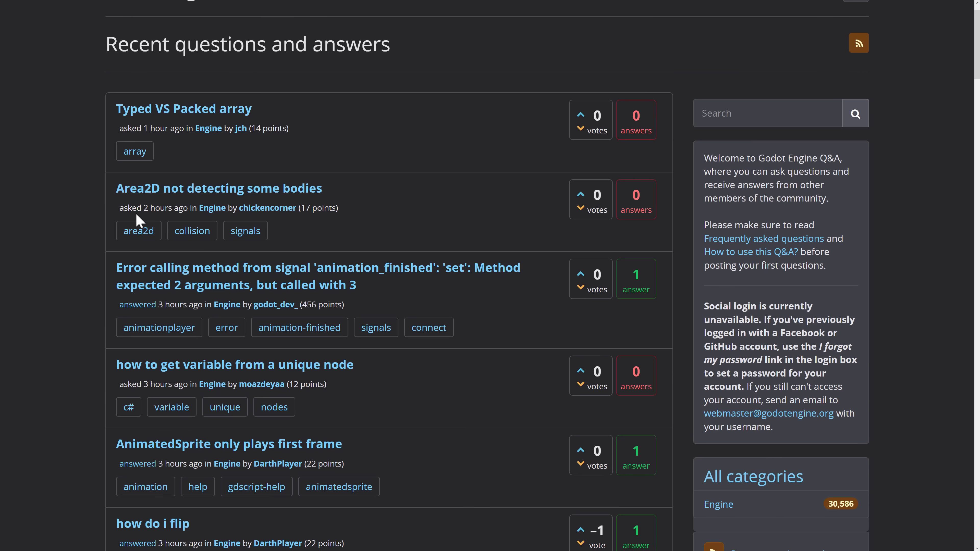
mouse_move(656, 200)
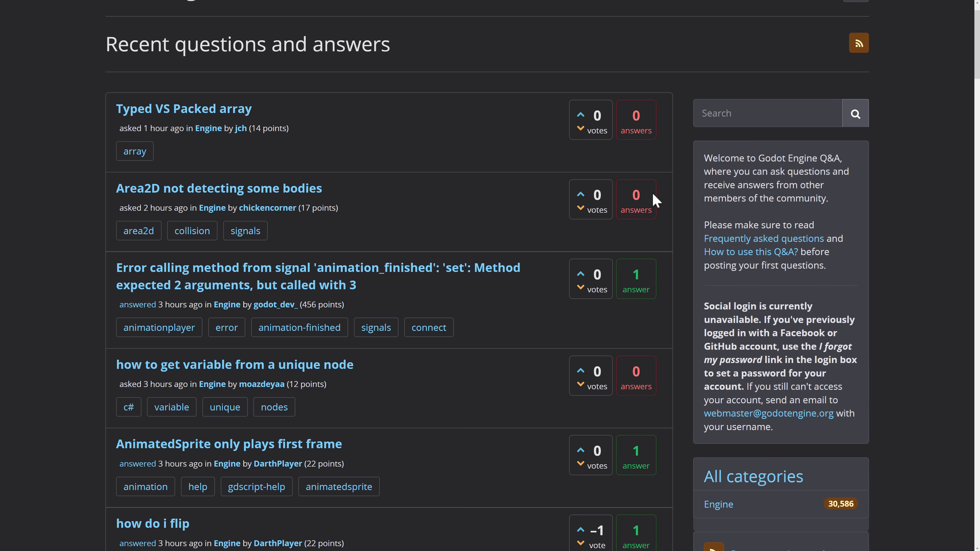
mouse_move(654, 193)
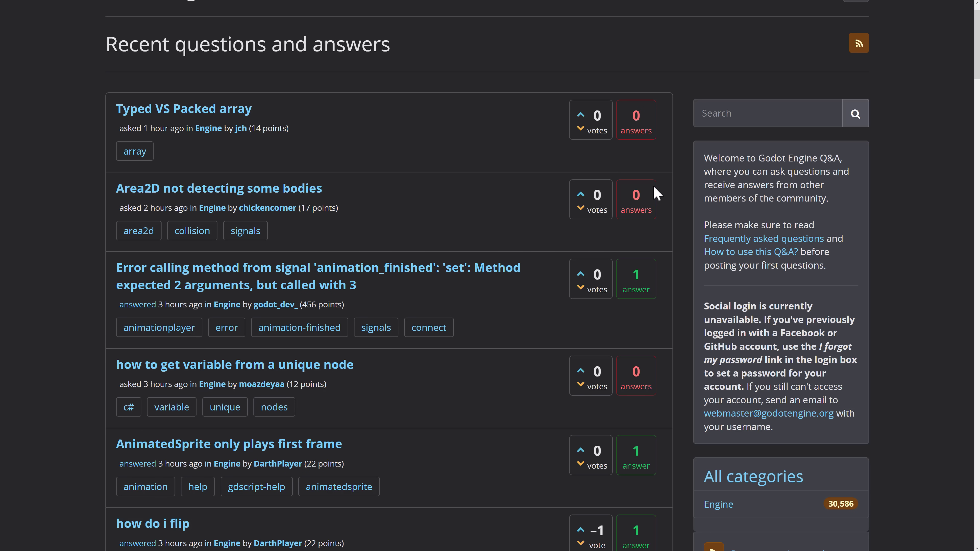
scroll("down", 3)
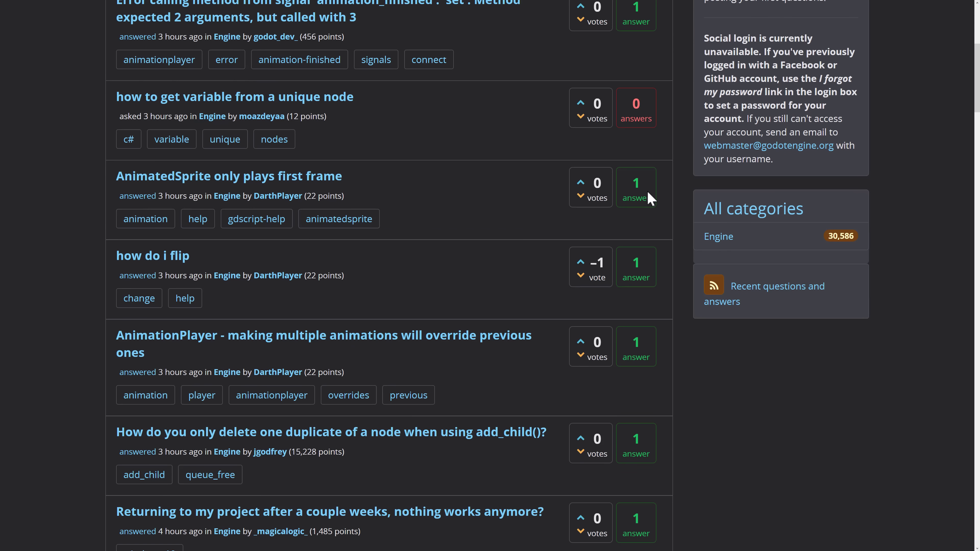
scroll("down", 3)
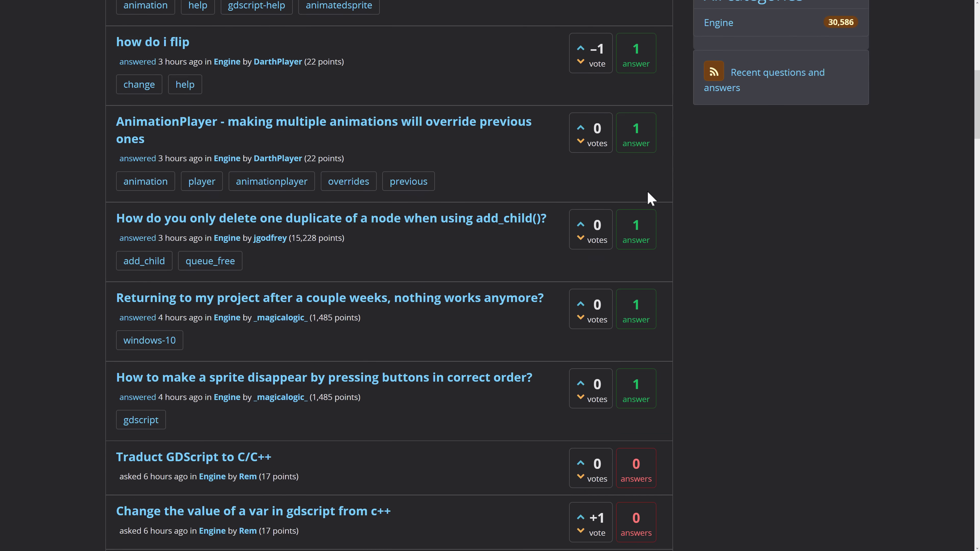
scroll("down", 3)
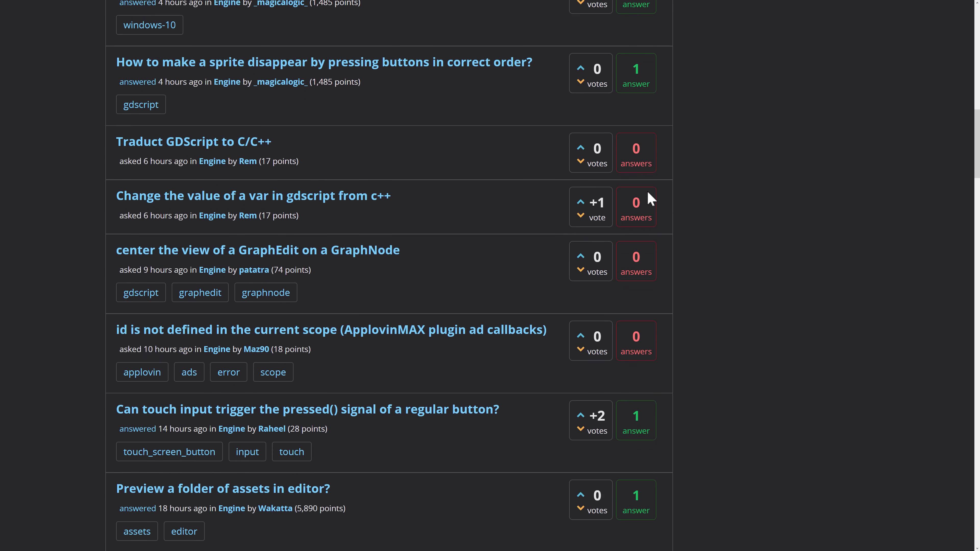
scroll("down", 3)
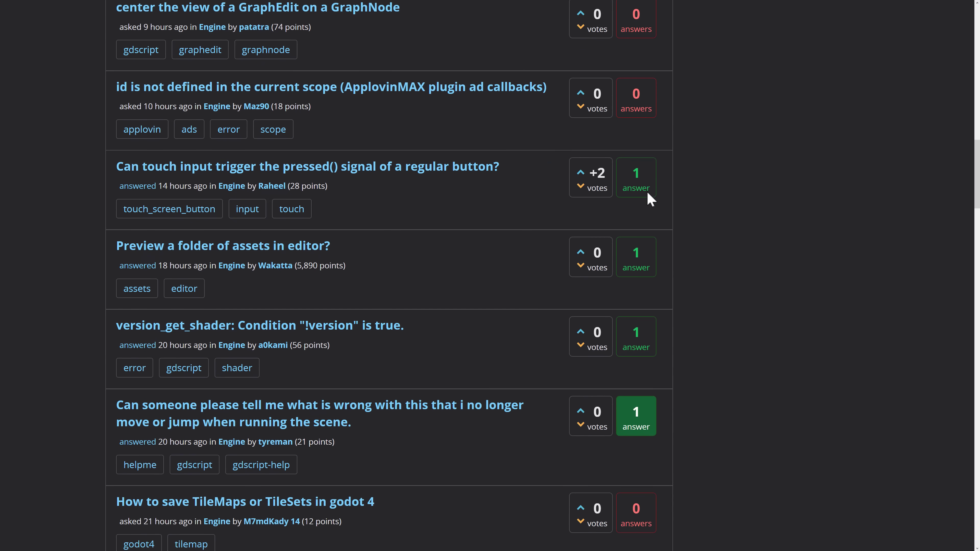
scroll("down", 3)
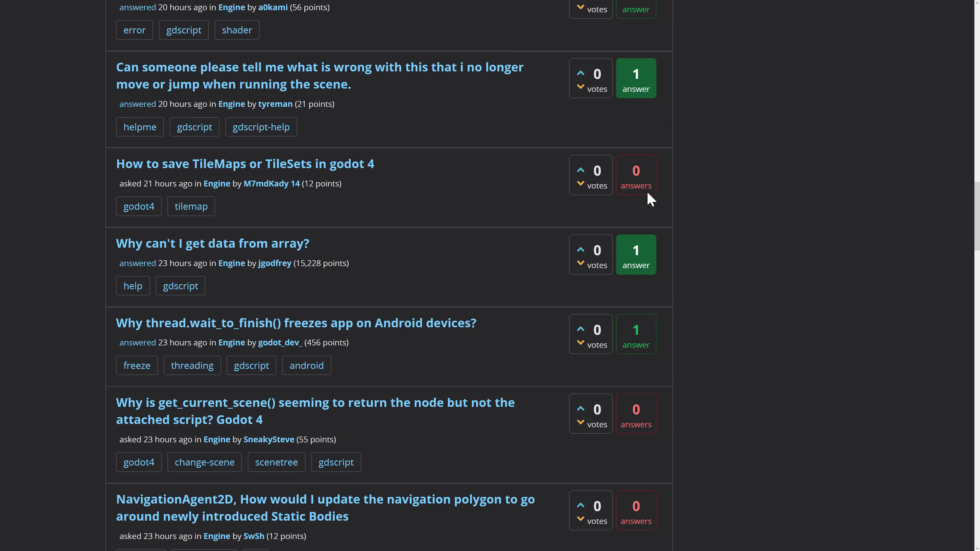
scroll("down", 3)
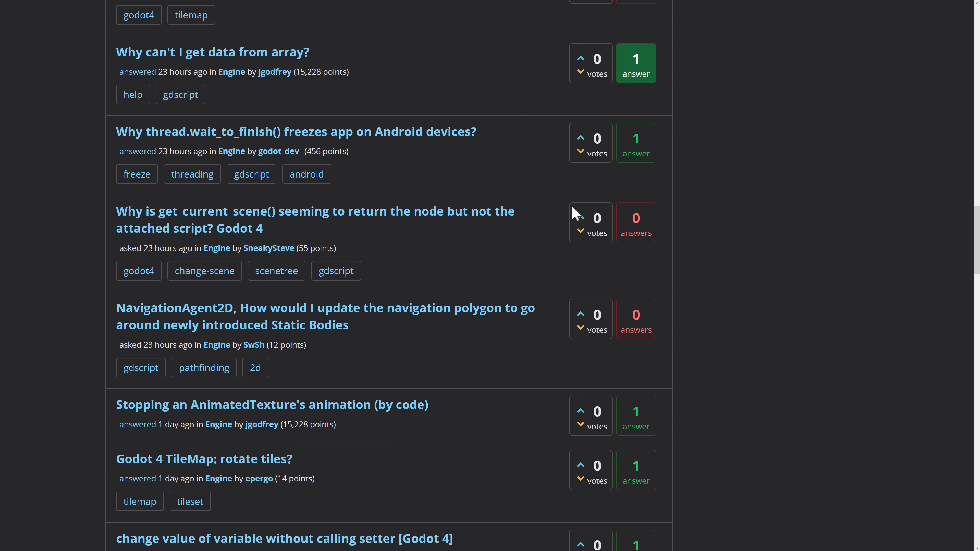
scroll("down", 3)
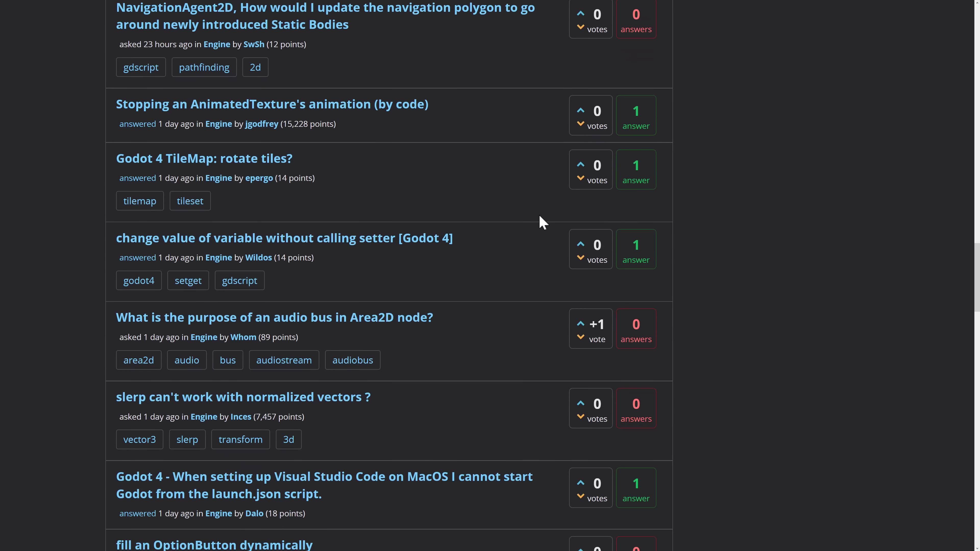
scroll("down", 3)
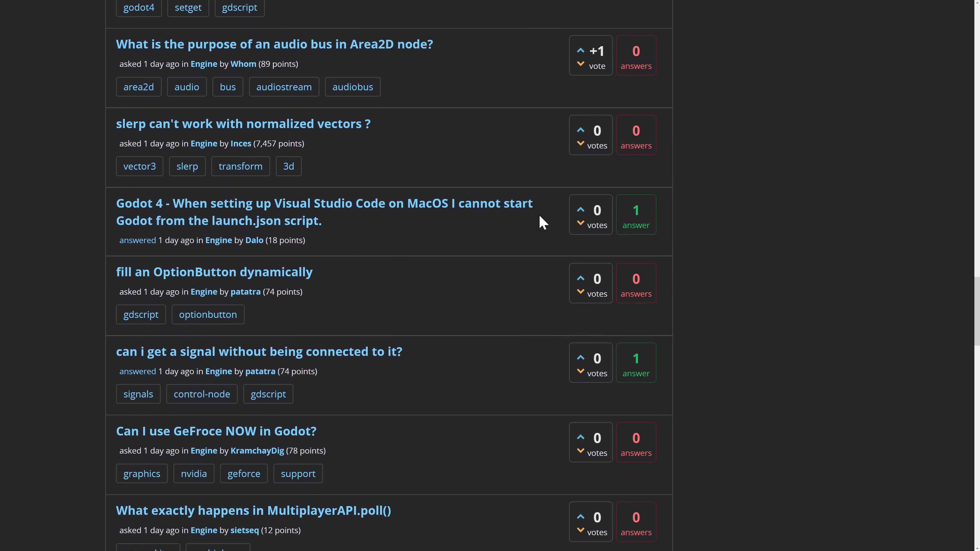
scroll("down", 3)
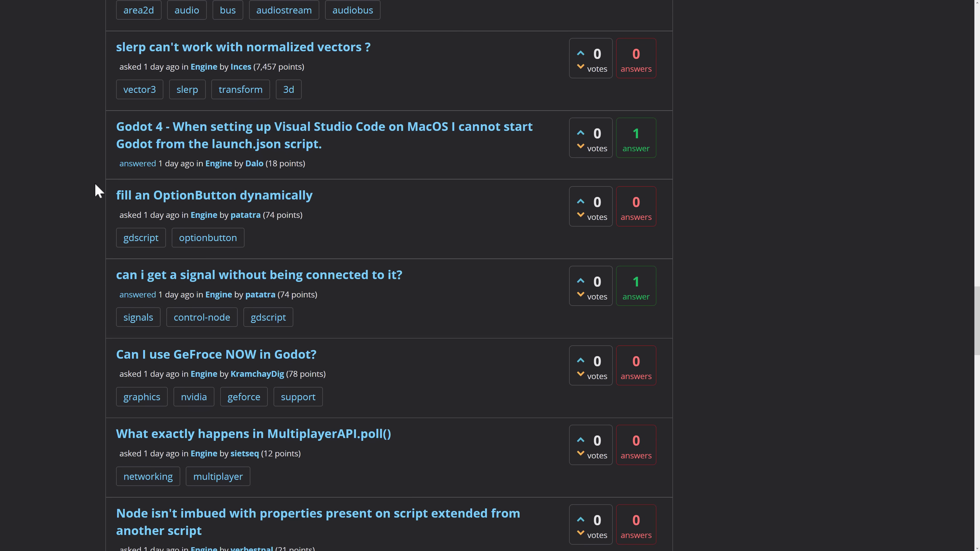
mouse_move(436, 239)
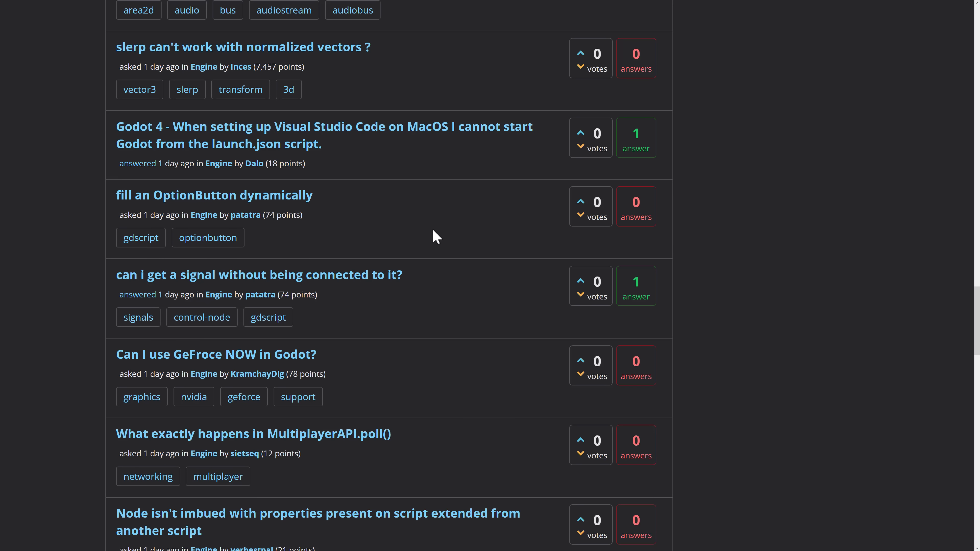
mouse_move(605, 212)
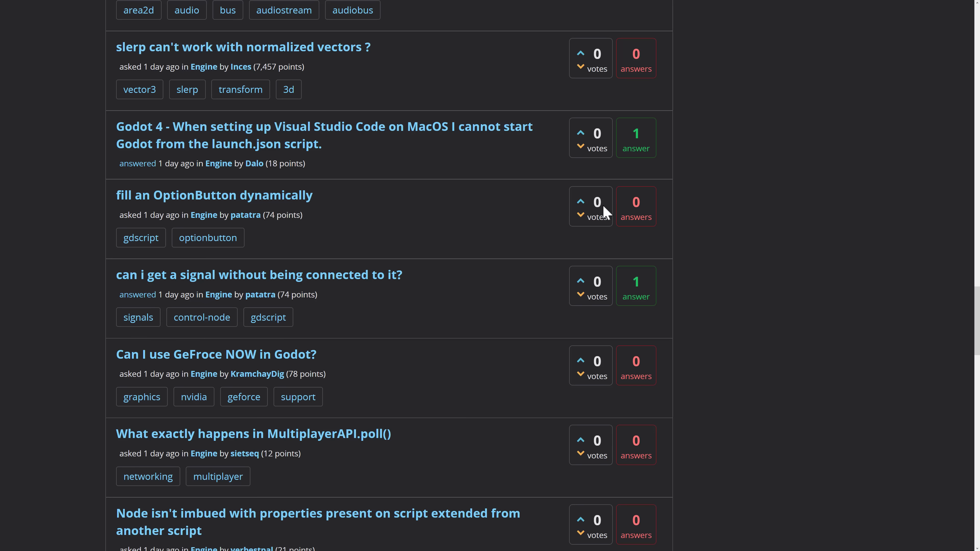
mouse_move(265, 209)
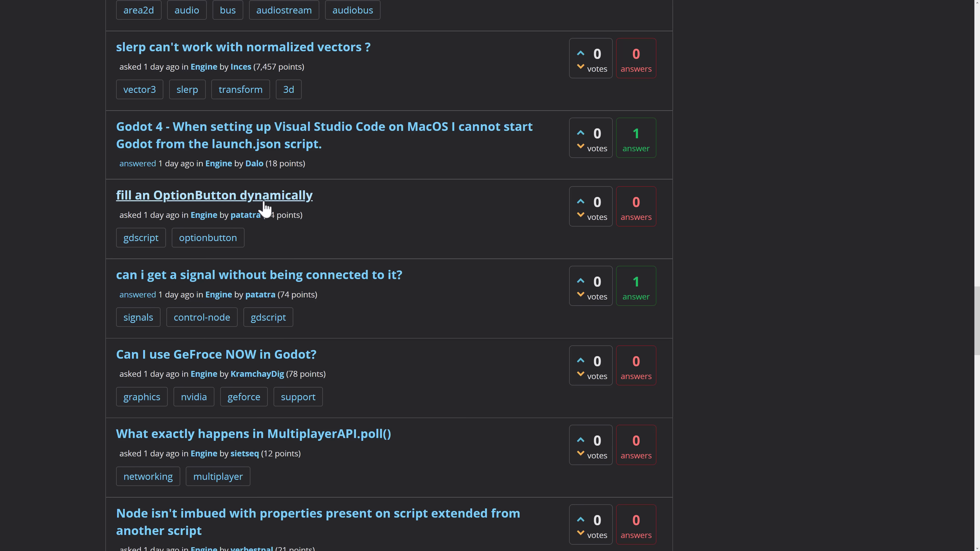
mouse_move(421, 215)
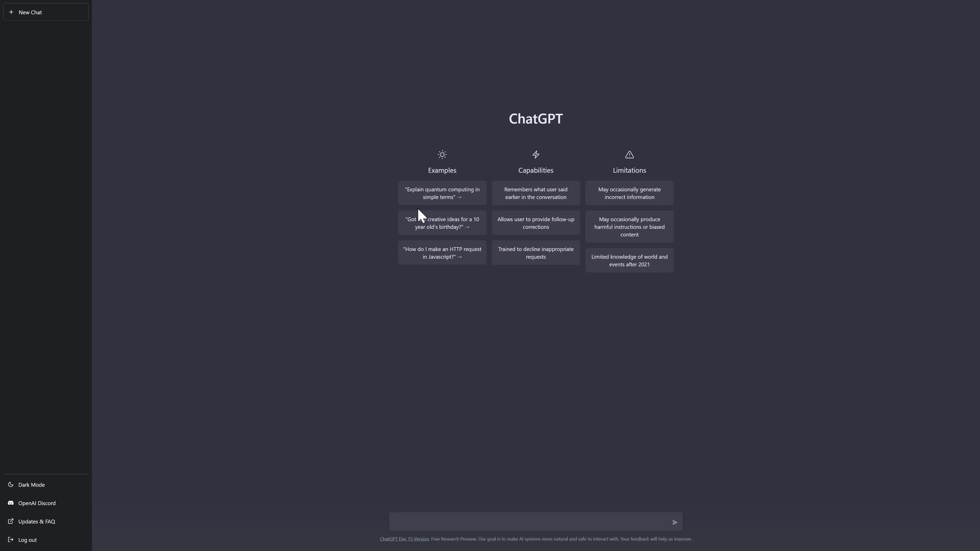
mouse_move(442, 223)
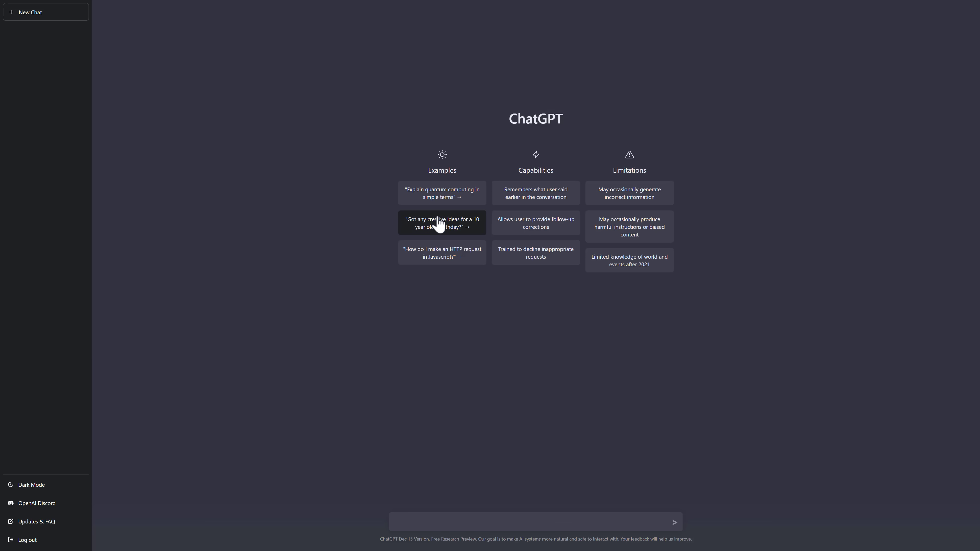
mouse_move(67, 252)
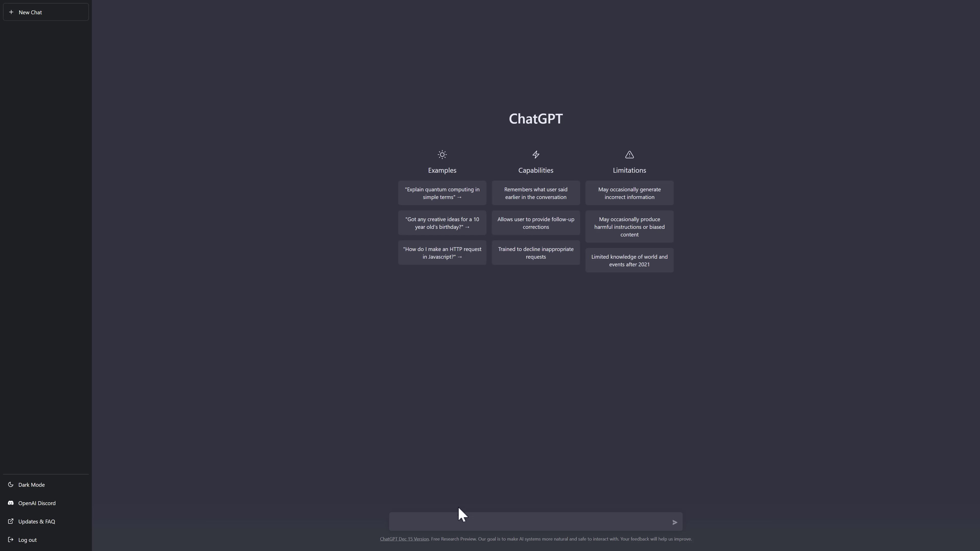
- Send ChatGPT 'How do I fill an OptionsButton dynamically in Godot 3.5' with the typo spellchecked
left_click(453, 522)
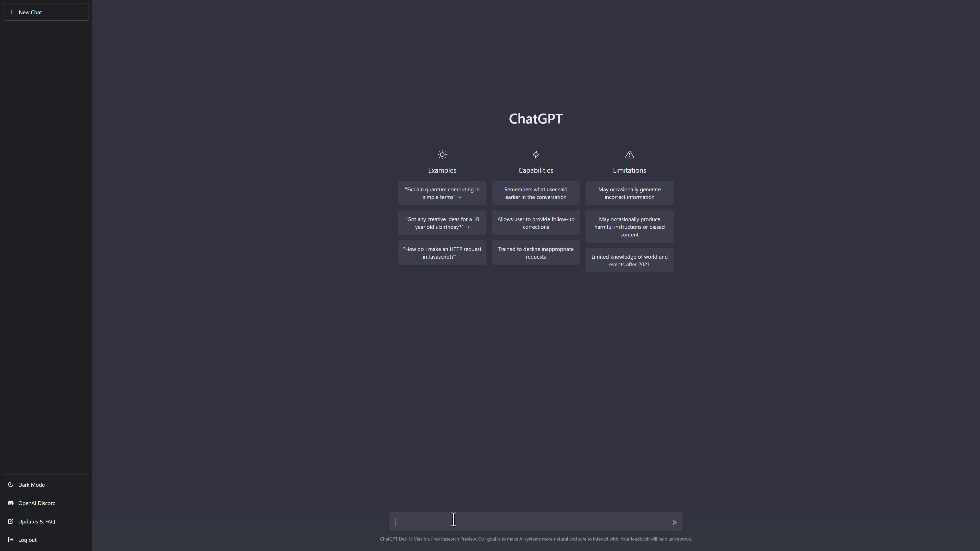
type("How do I fill")
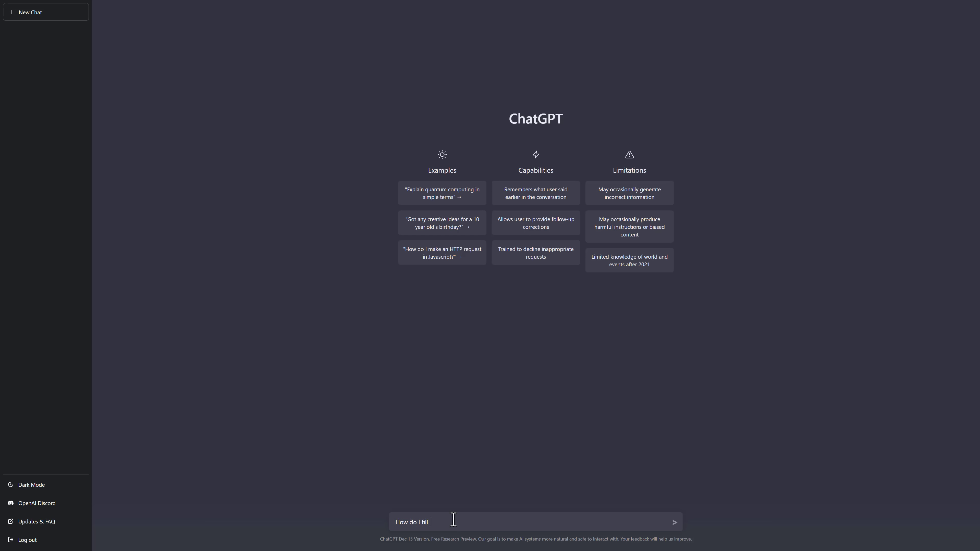
type("an OptionsButton")
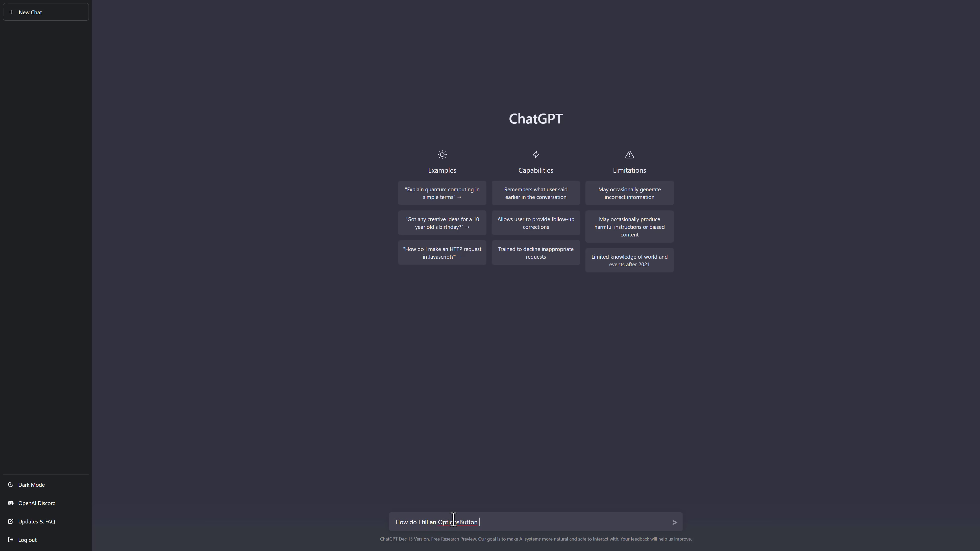
type("dynmaically.")
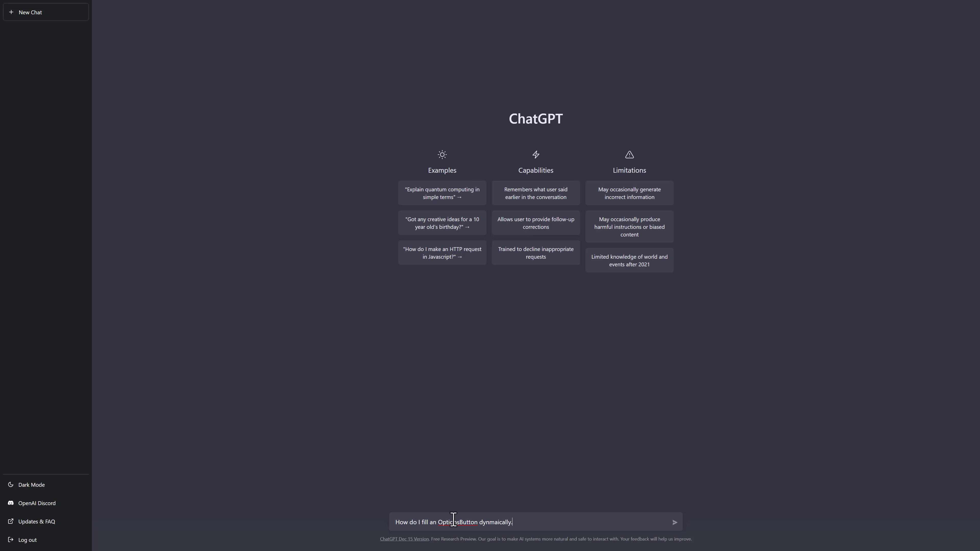
type("in Godot 3")
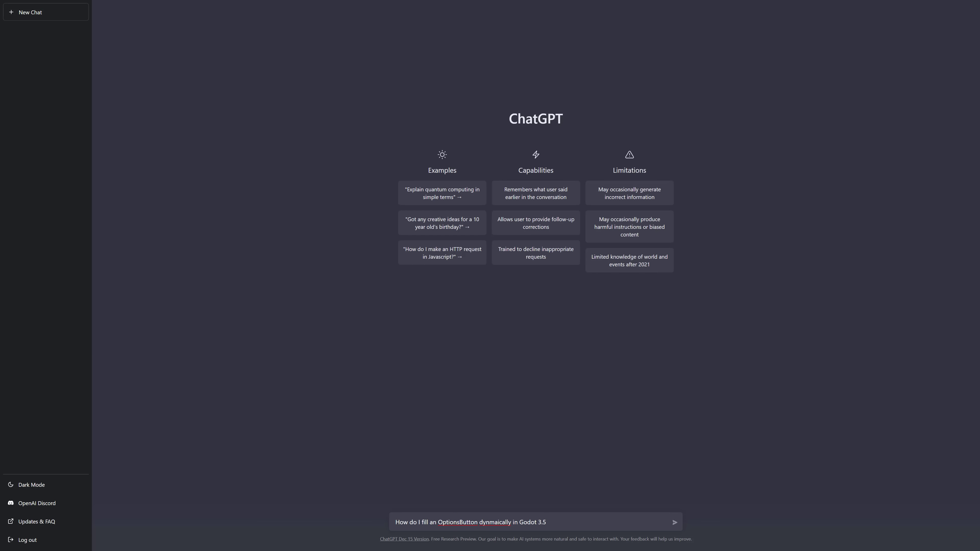
right_click(494, 521)
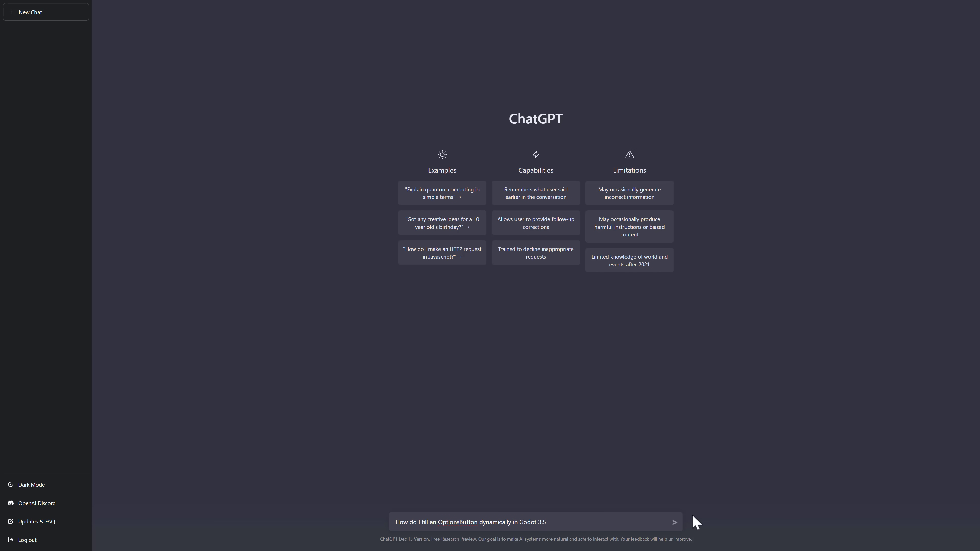
left_click(674, 522)
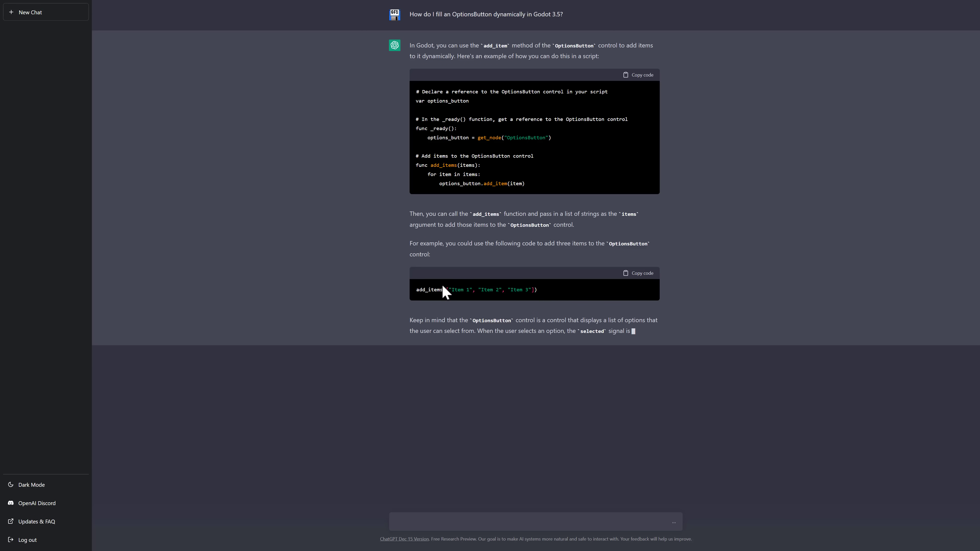
mouse_move(498, 226)
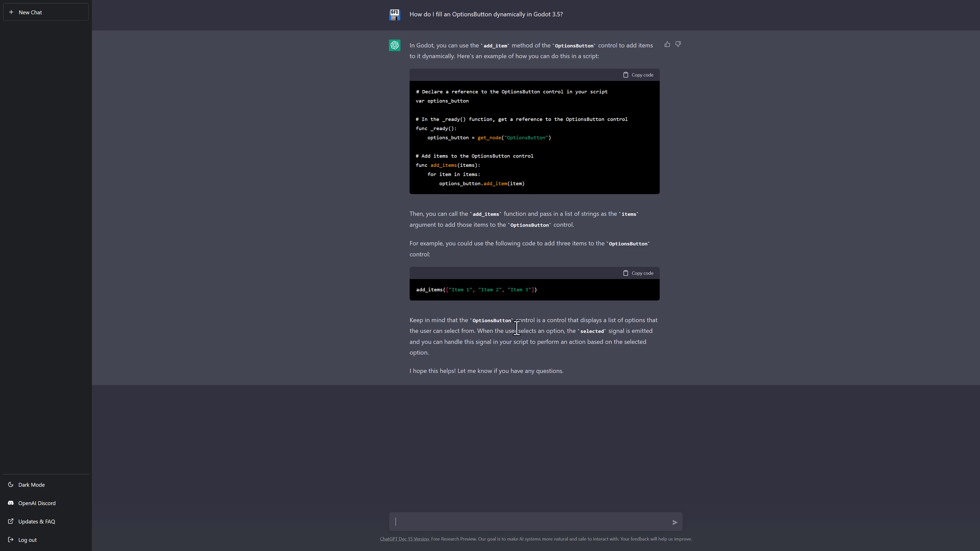
mouse_move(455, 333)
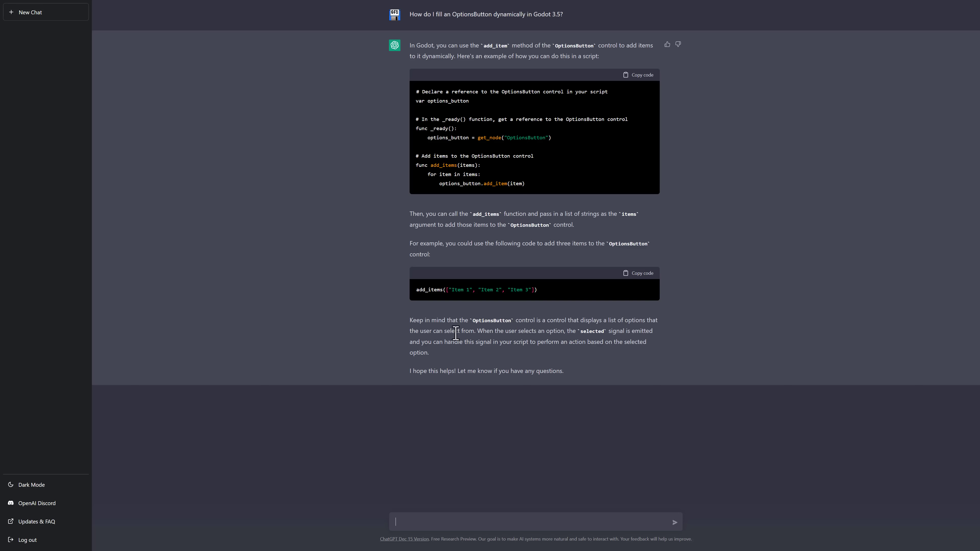
mouse_move(558, 333)
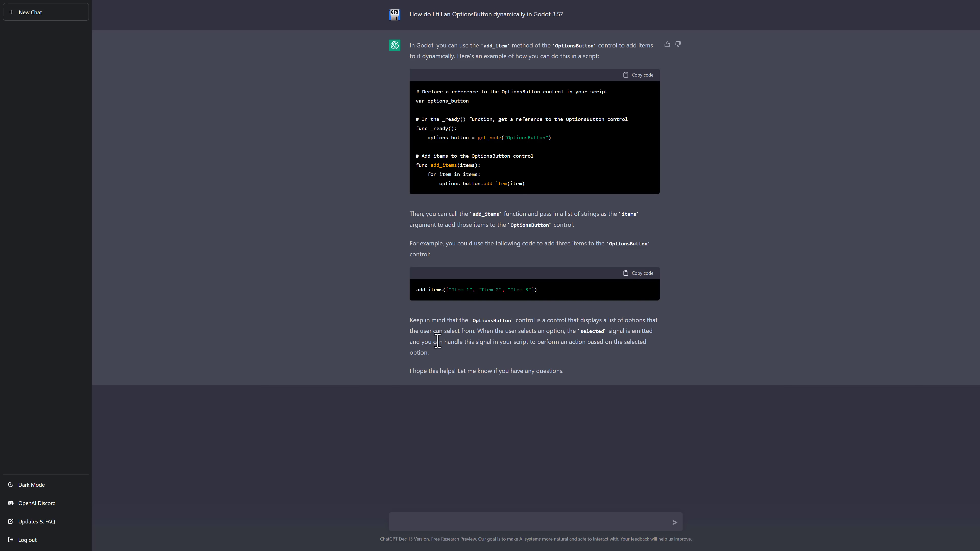
mouse_move(471, 344)
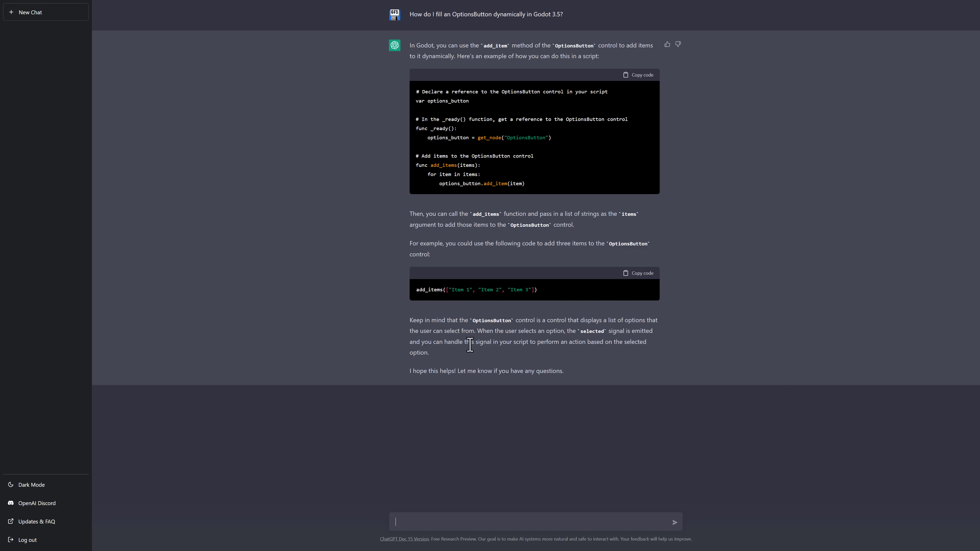
- Send the question on finding the distance between two node2d objects in Godot, resubmitting after the error
type("H")
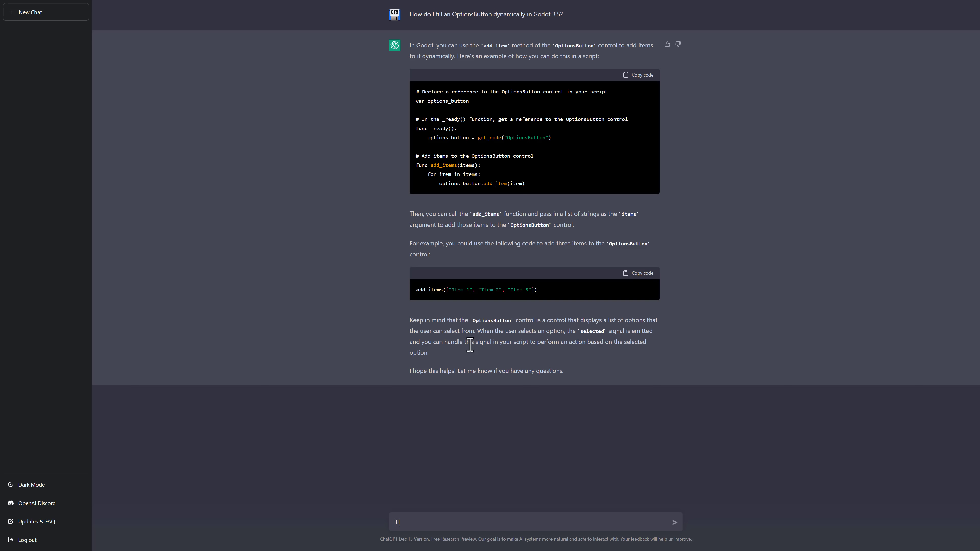
type("ow do I find the")
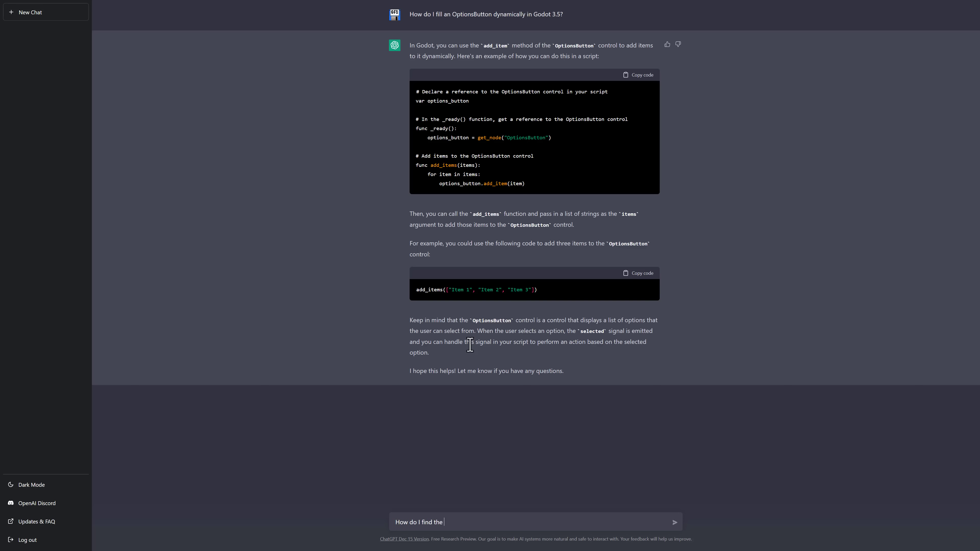
type("dif")
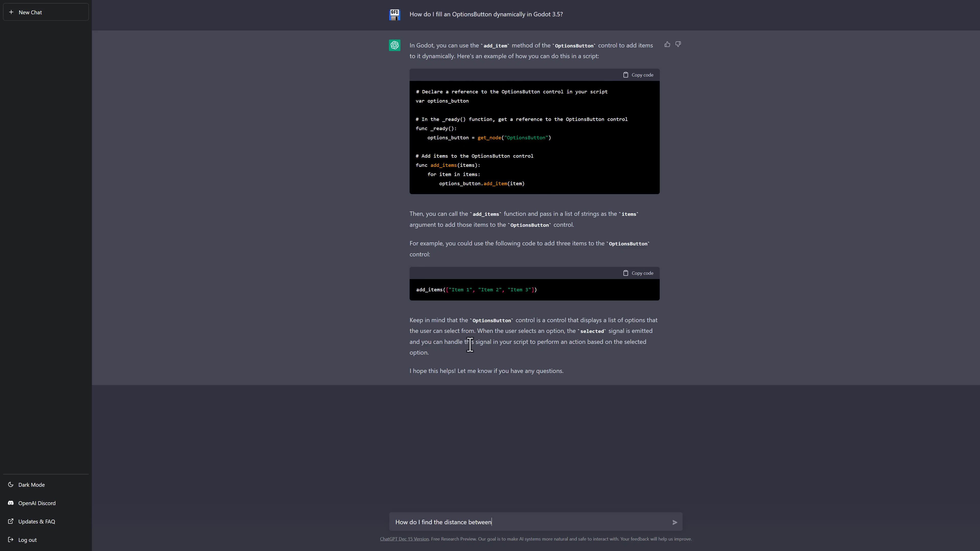
type("two node2d objects in Godot?")
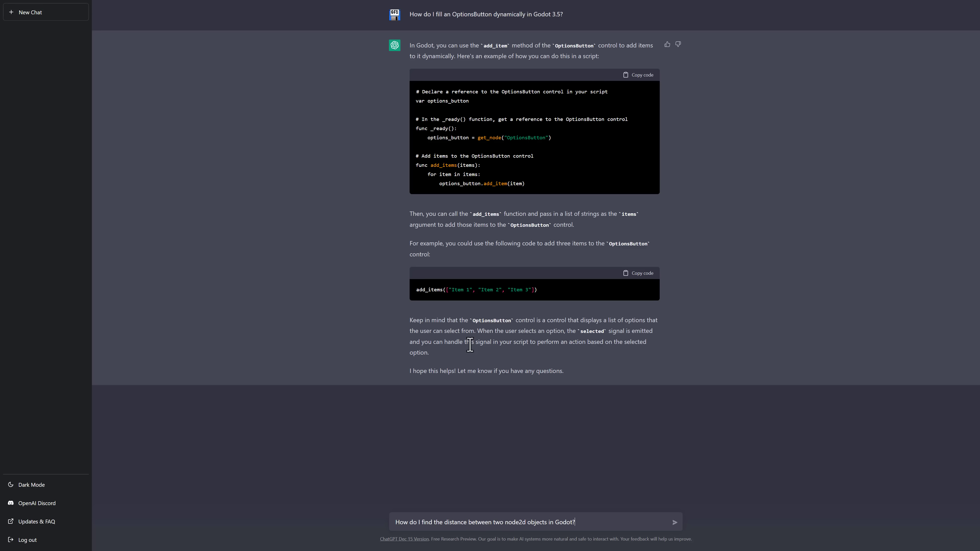
left_click(674, 522)
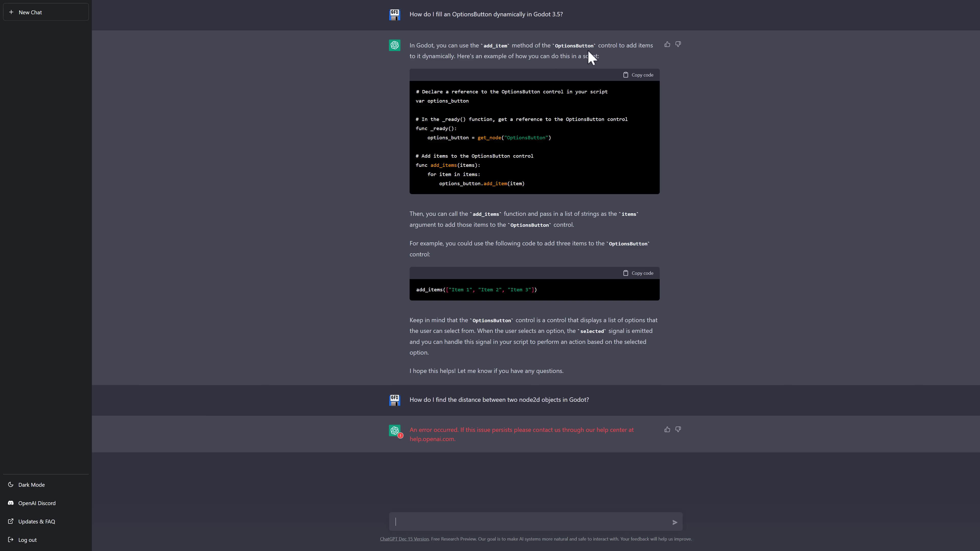
mouse_move(619, 62)
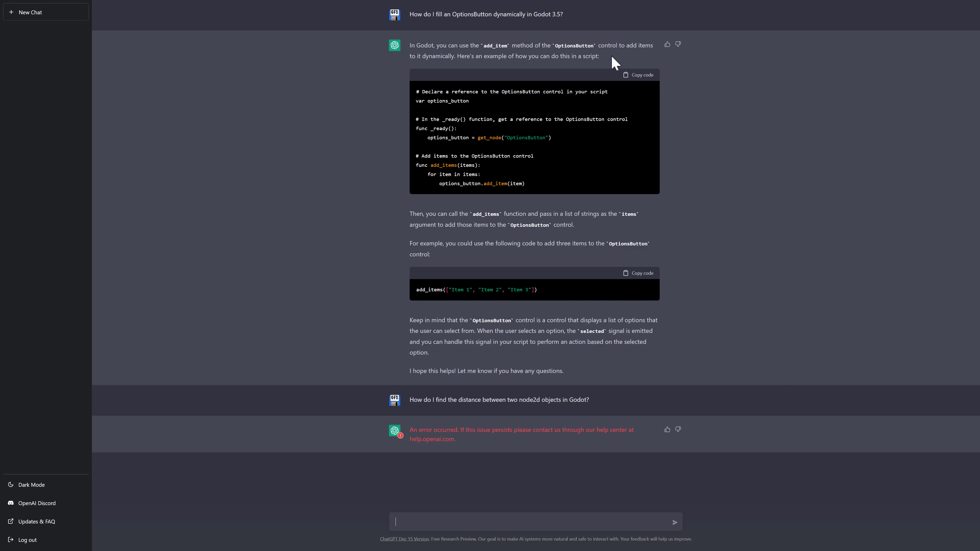
mouse_move(633, 493)
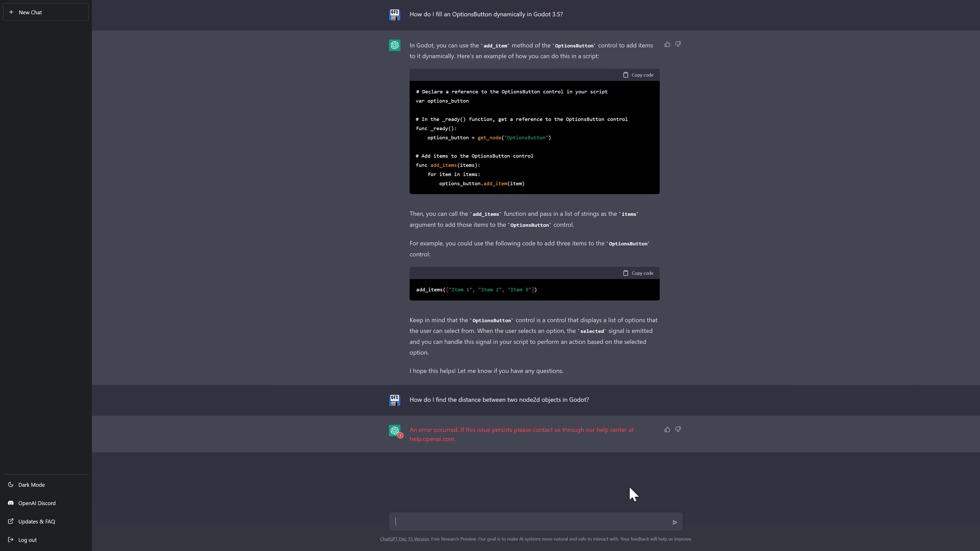
mouse_move(595, 404)
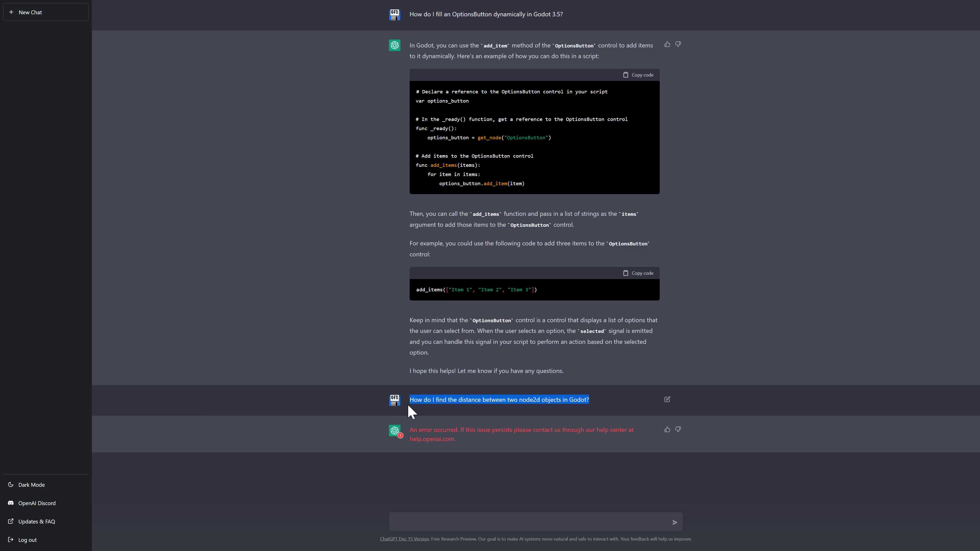
left_click(449, 522)
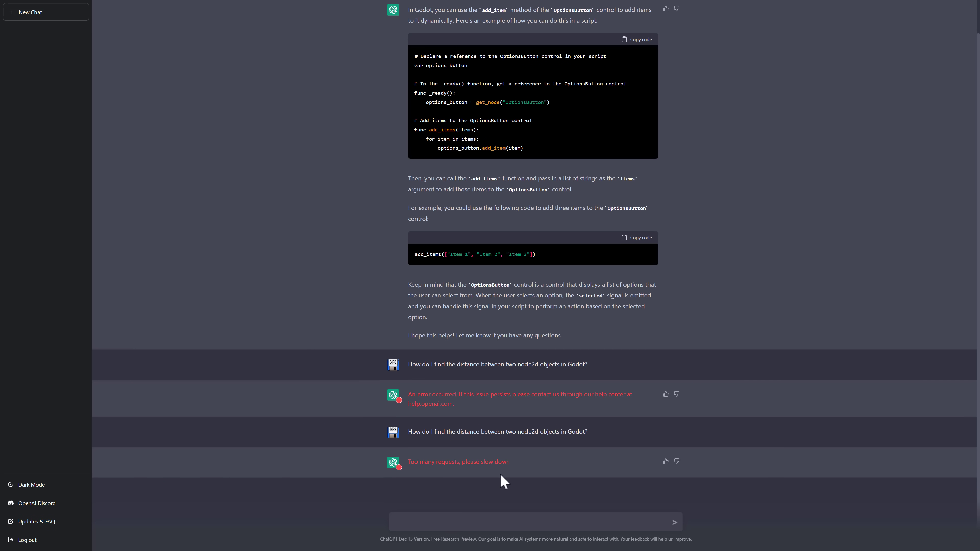
mouse_move(493, 519)
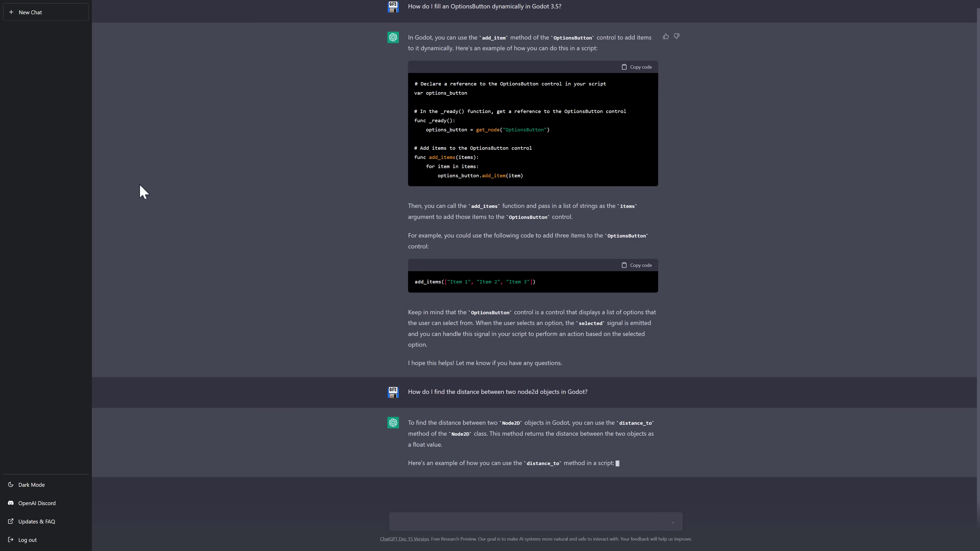
- Scroll through ChatGPT's distance_to explanation and GDScript example as it is generated
scroll("down", 3)
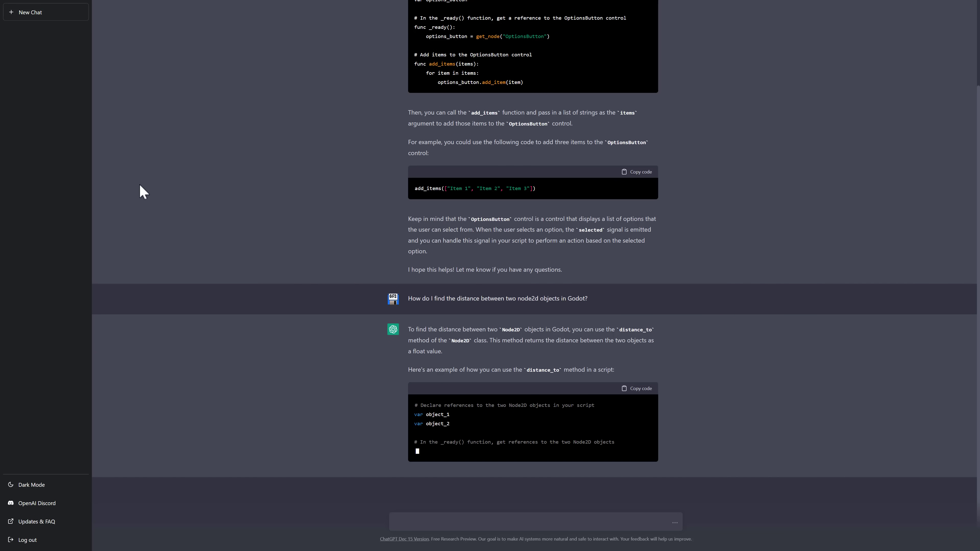
scroll("down", 3)
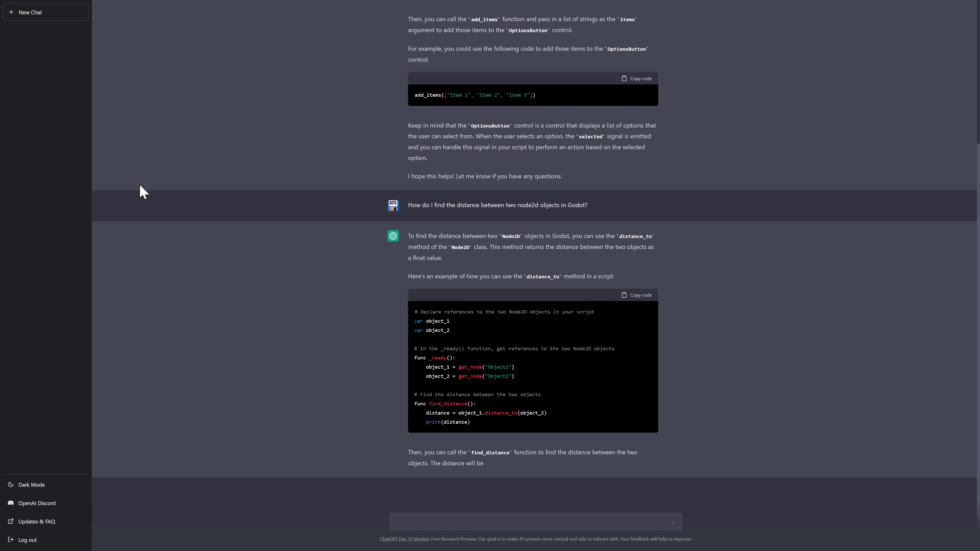
scroll("down", 3)
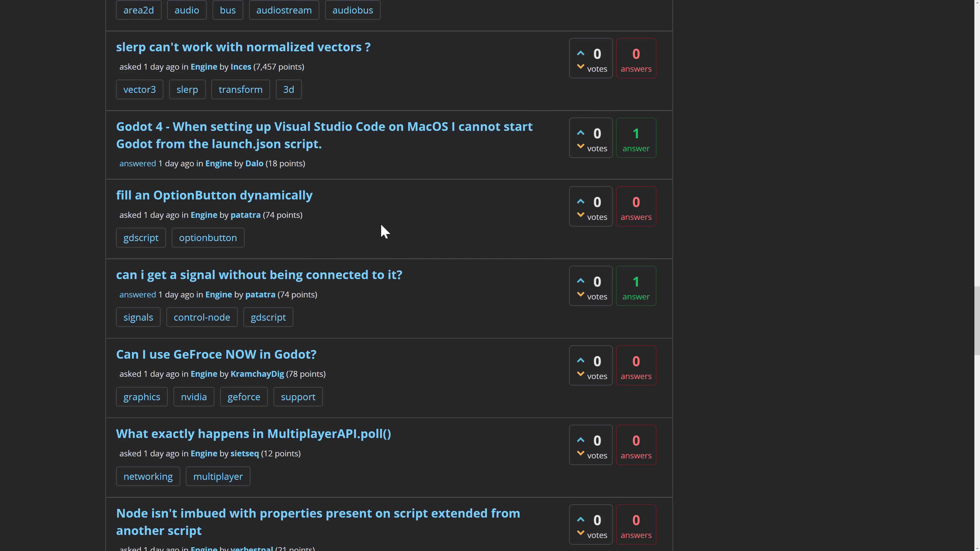
mouse_move(422, 287)
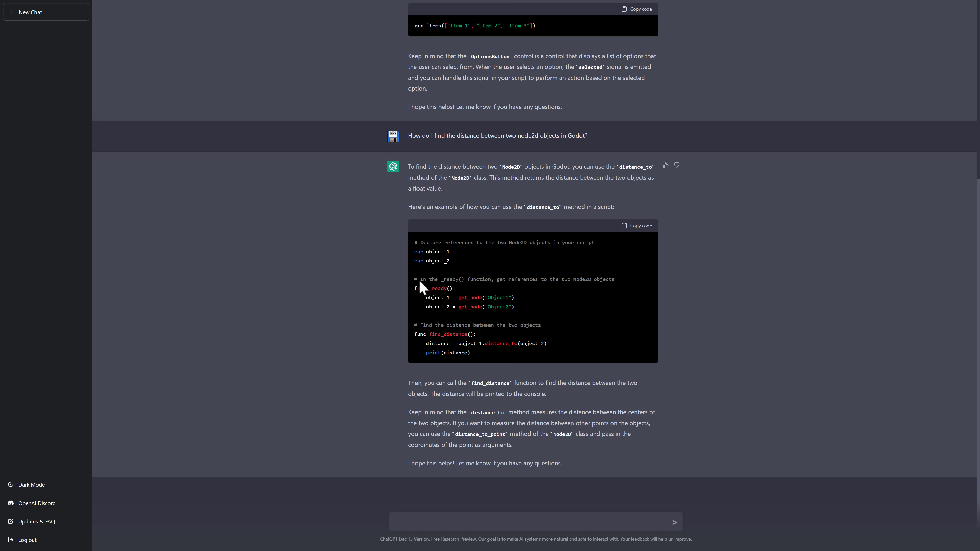
mouse_move(272, 314)
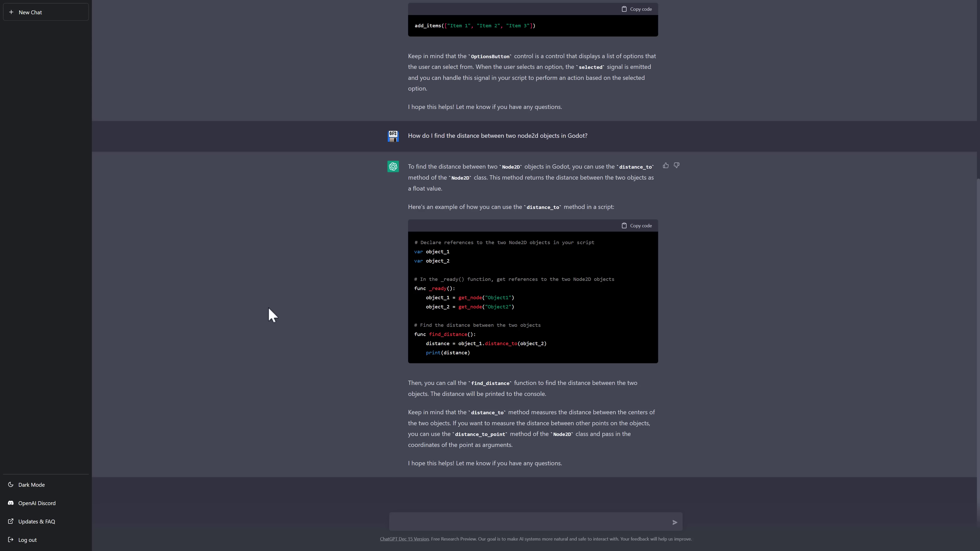
mouse_move(575, 350)
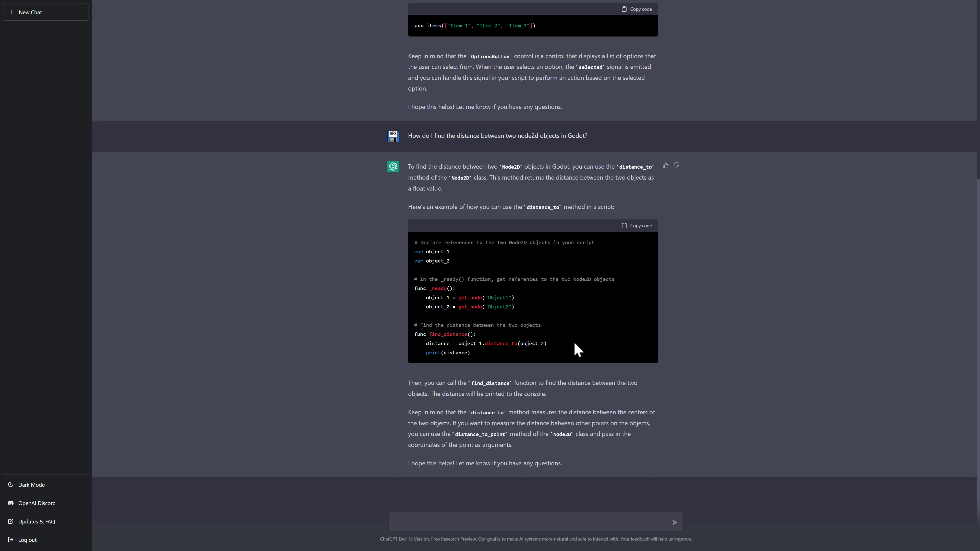
mouse_move(484, 218)
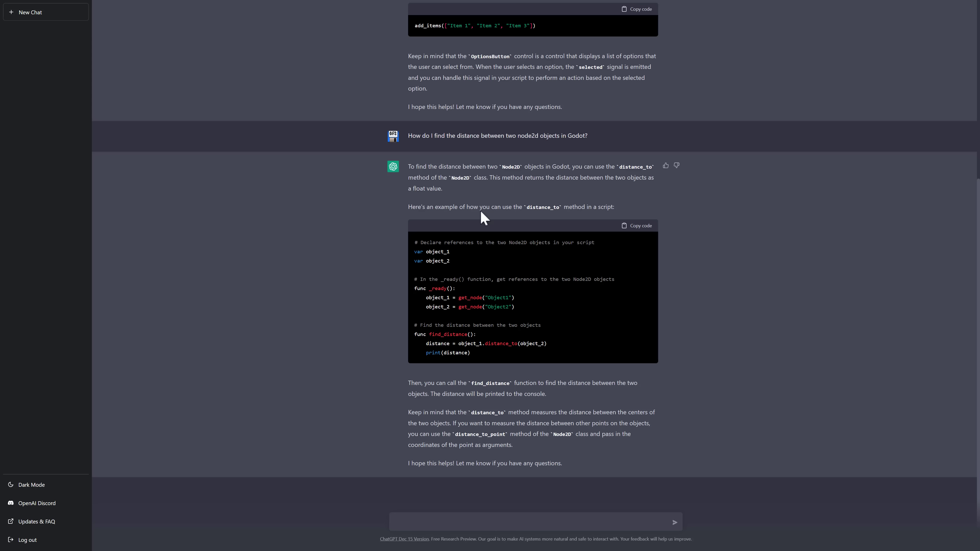
mouse_move(839, 464)
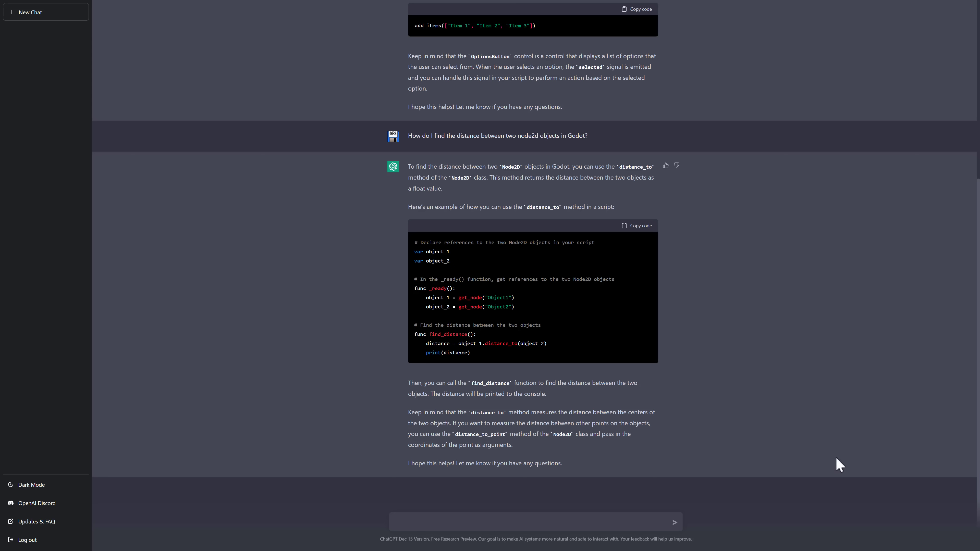
mouse_move(601, 323)
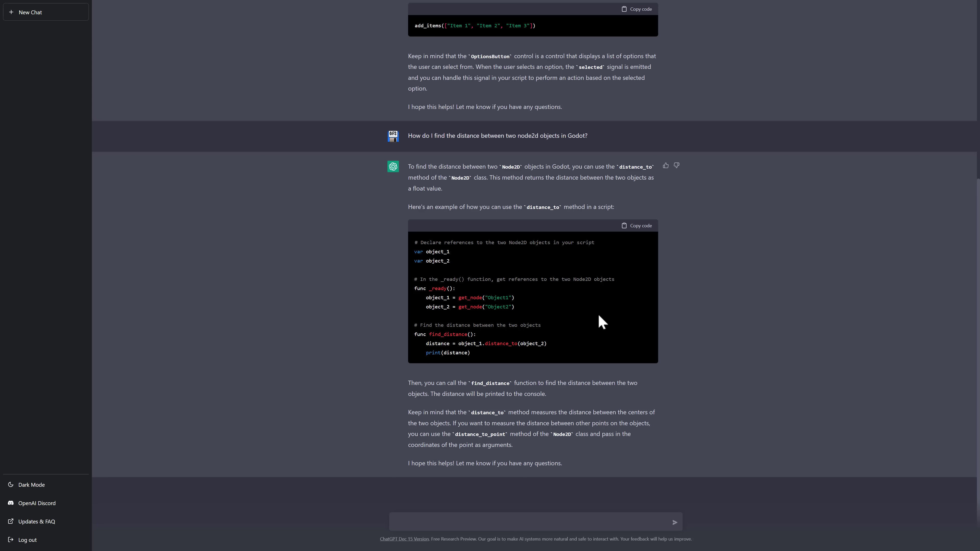
mouse_move(481, 522)
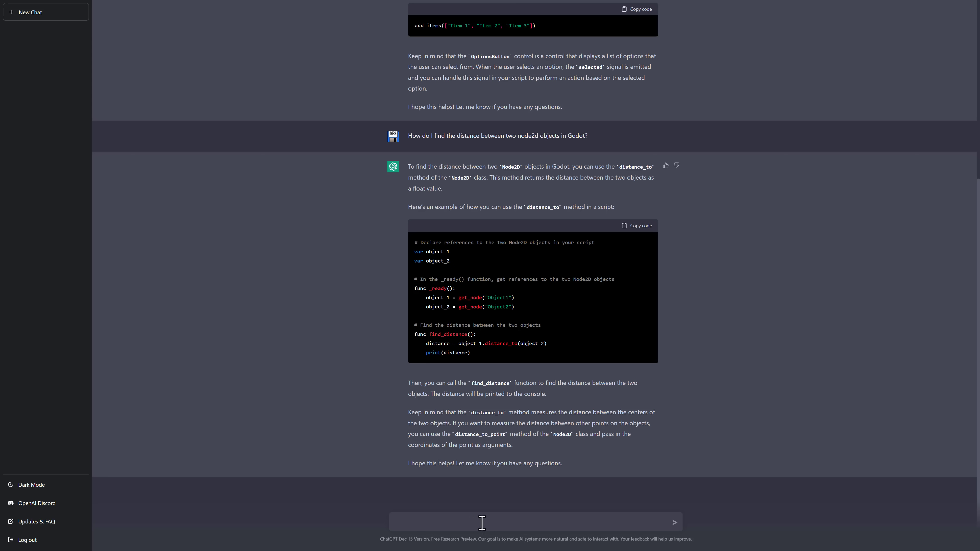
- Send the Node2D distance question again, replacing the '?' with 'using C#?'
type("How do I find the distance between two node2d objects in Godot?")
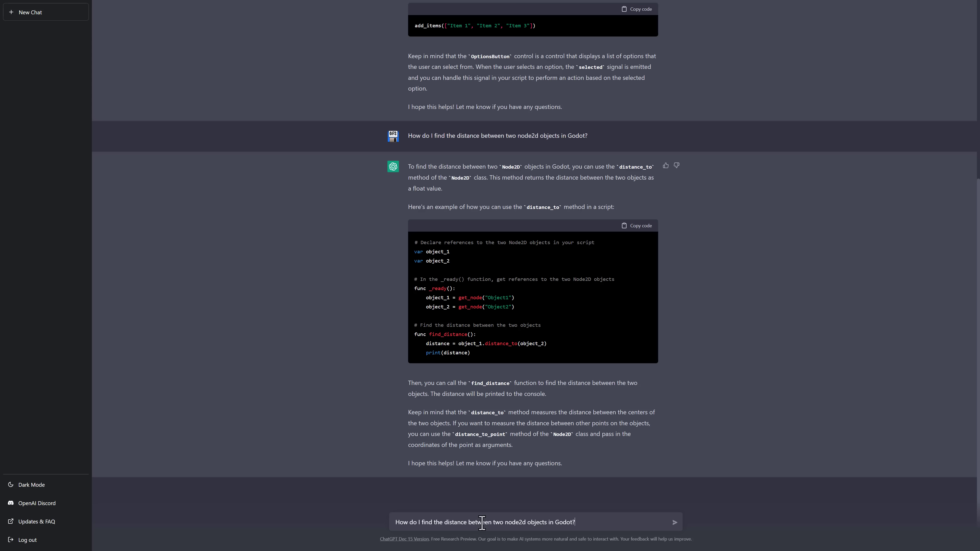
key("Backspace")
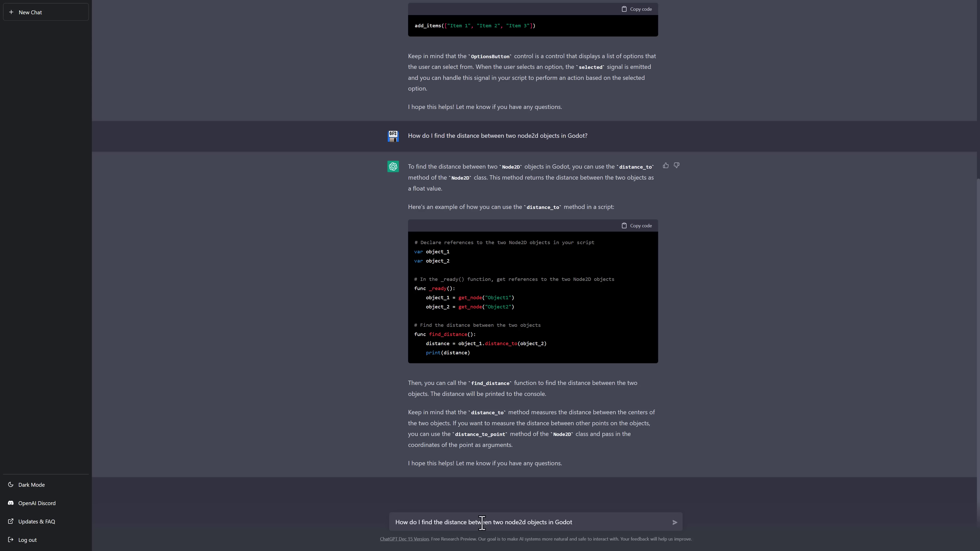
left_click(673, 521)
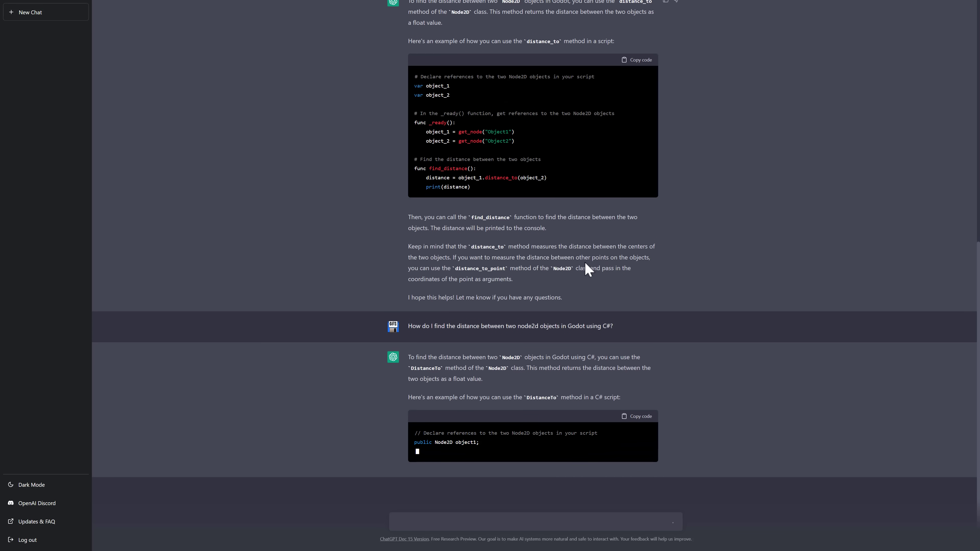
- Scroll down through the C# FindDistance answer using DistanceTo and the DistanceToPoint note
scroll("down", 3)
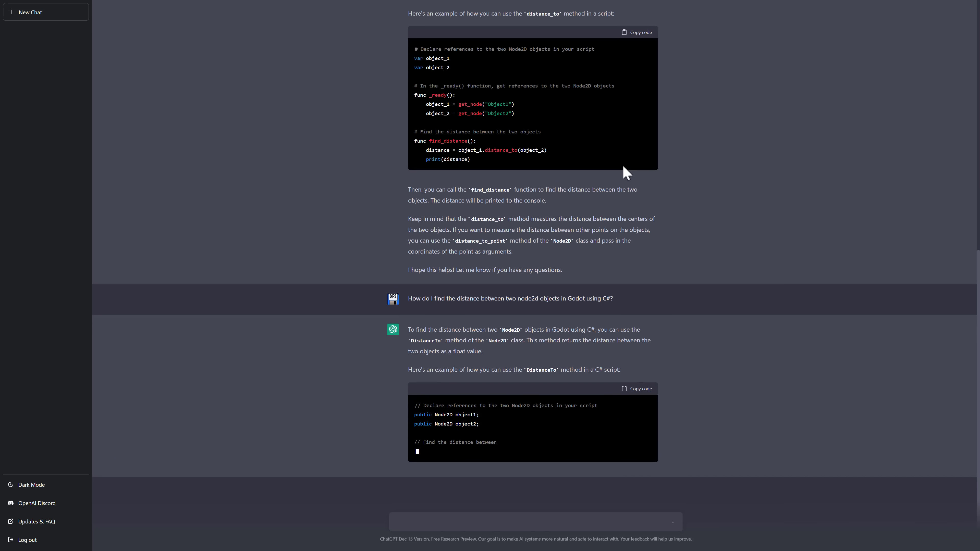
scroll("down", 3)
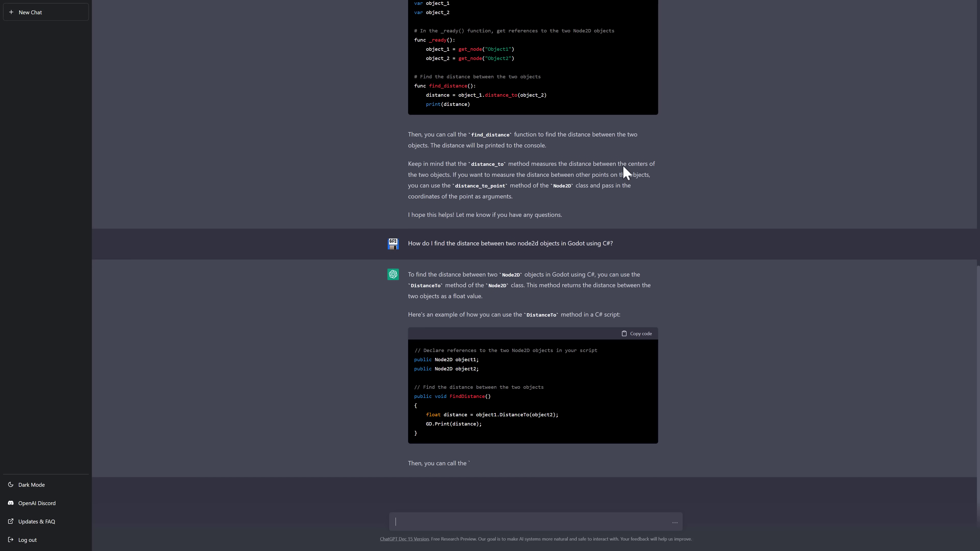
scroll("down", 3)
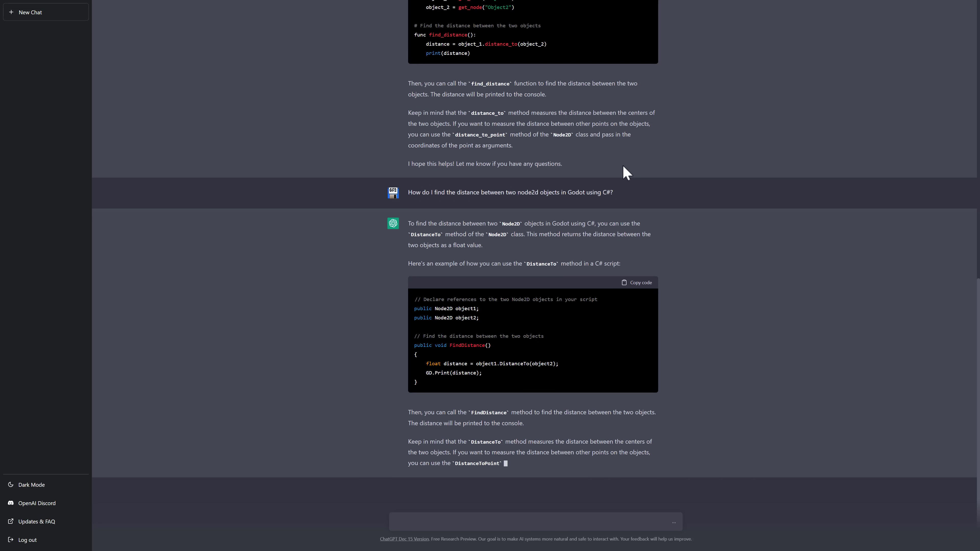
scroll("down", 3)
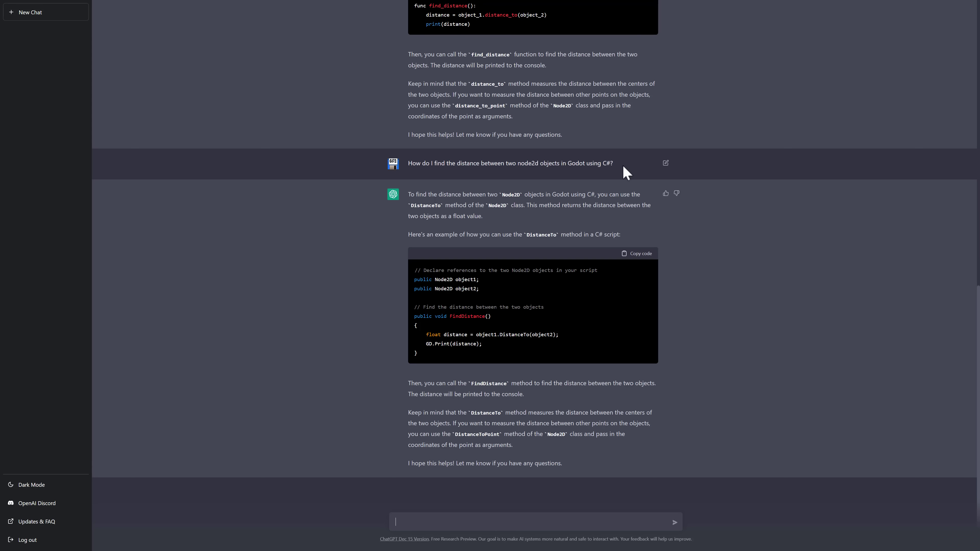
- Send 'How do I emulate the look of a CRT Television using Shaders in the Godot Game Engine?'
type("How do I emulate")
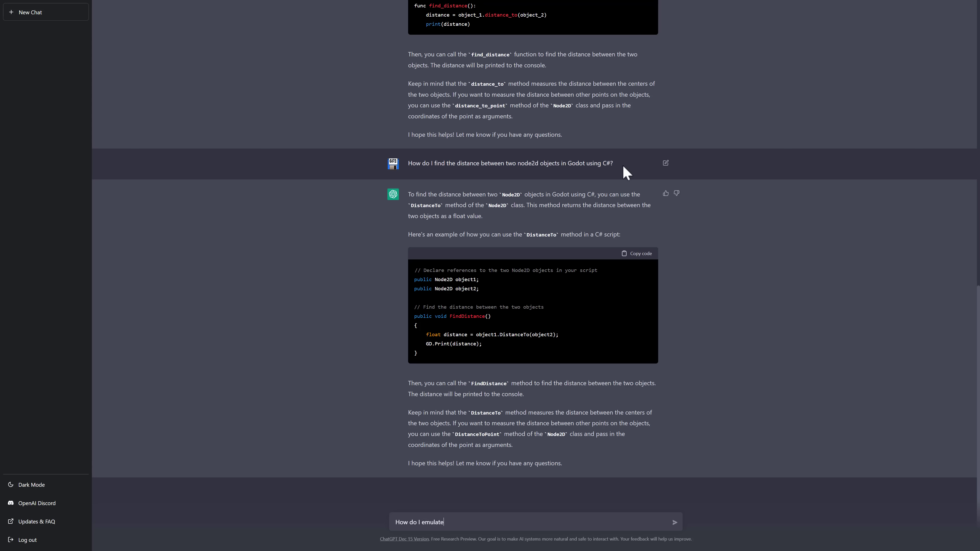
type("the")
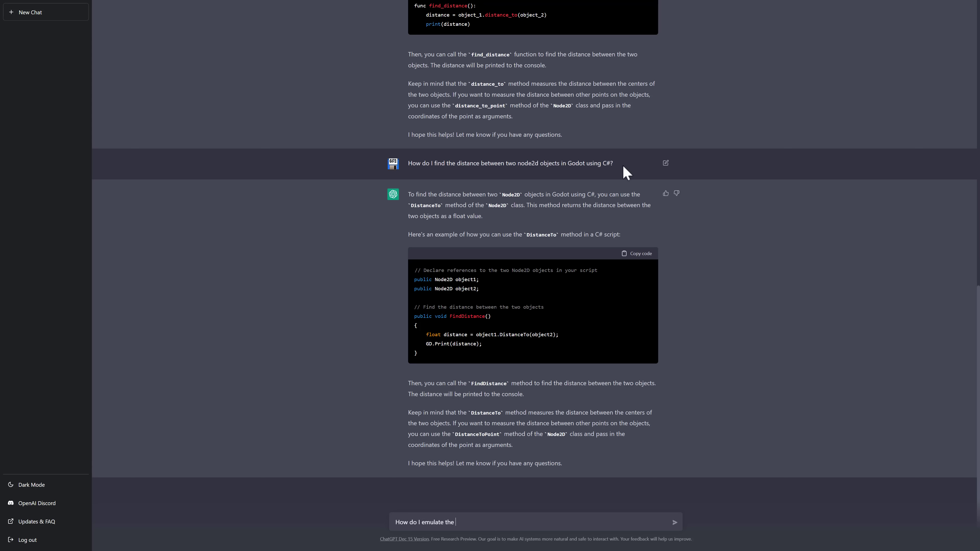
type("effect")
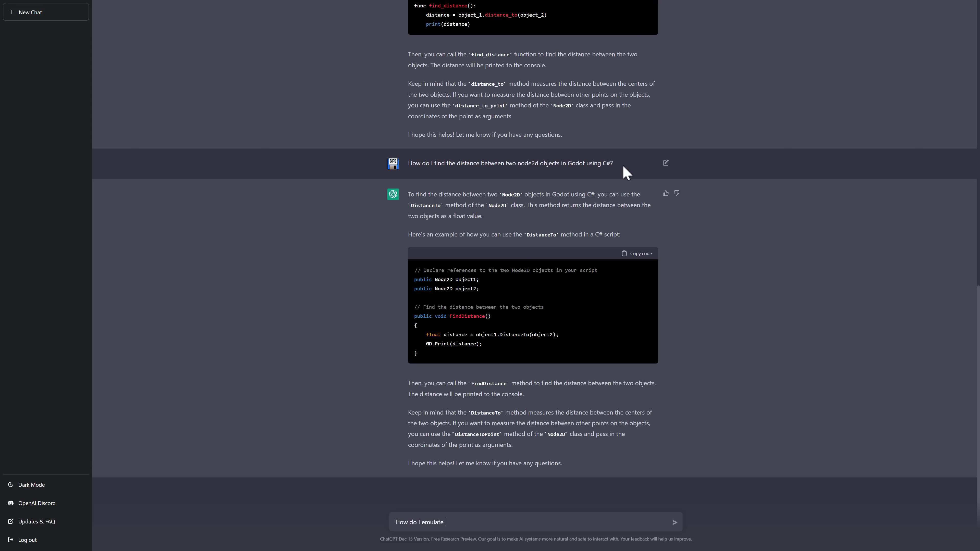
type("the look f")
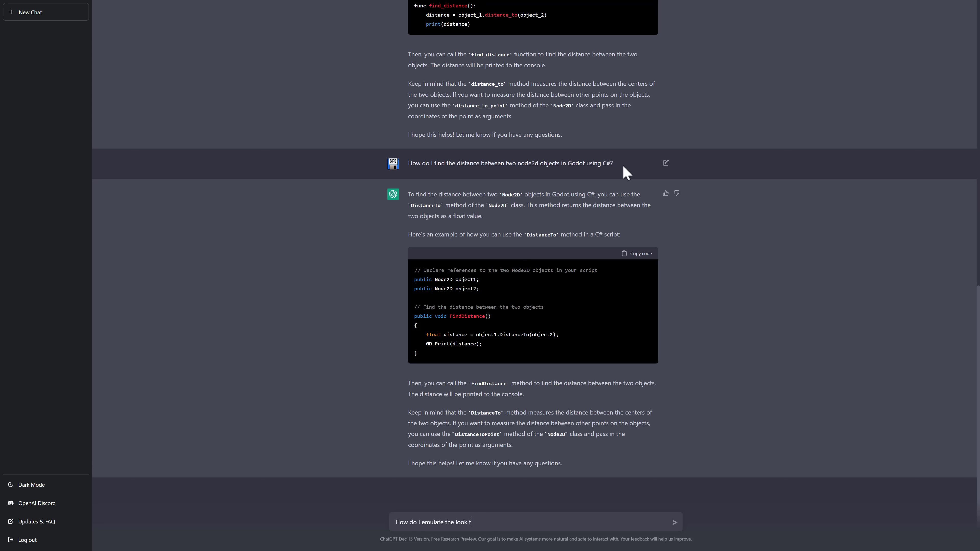
type("of a CRT")
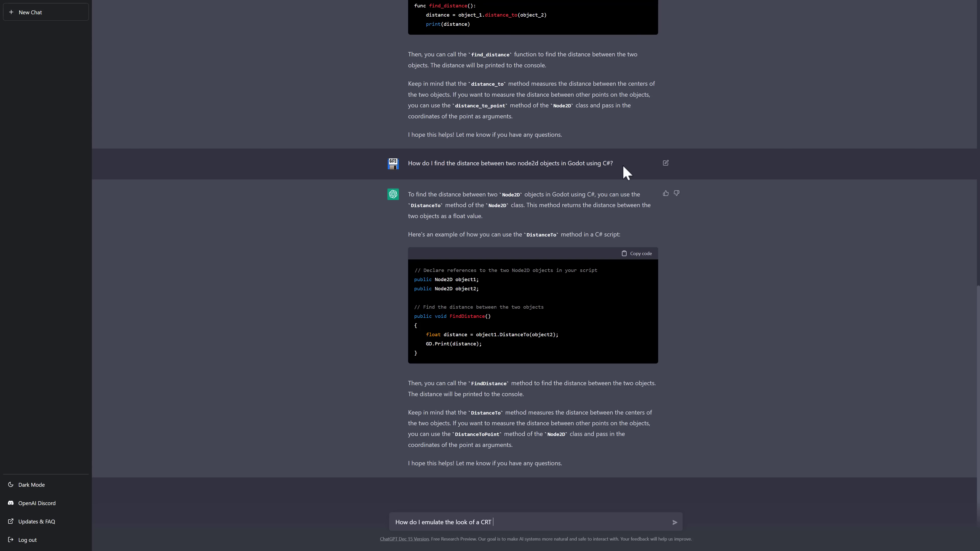
type("Television")
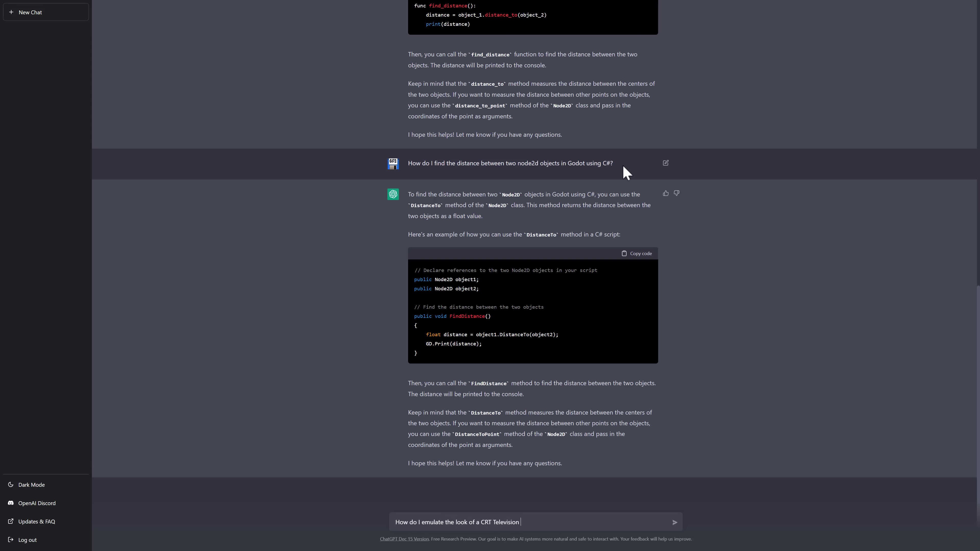
type("using Shaders in the")
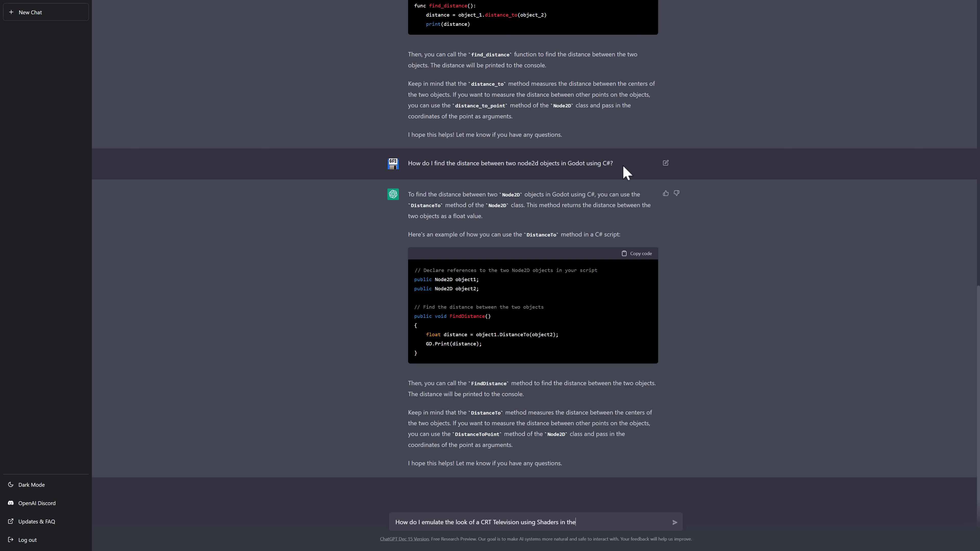
type("Godot Game Engine")
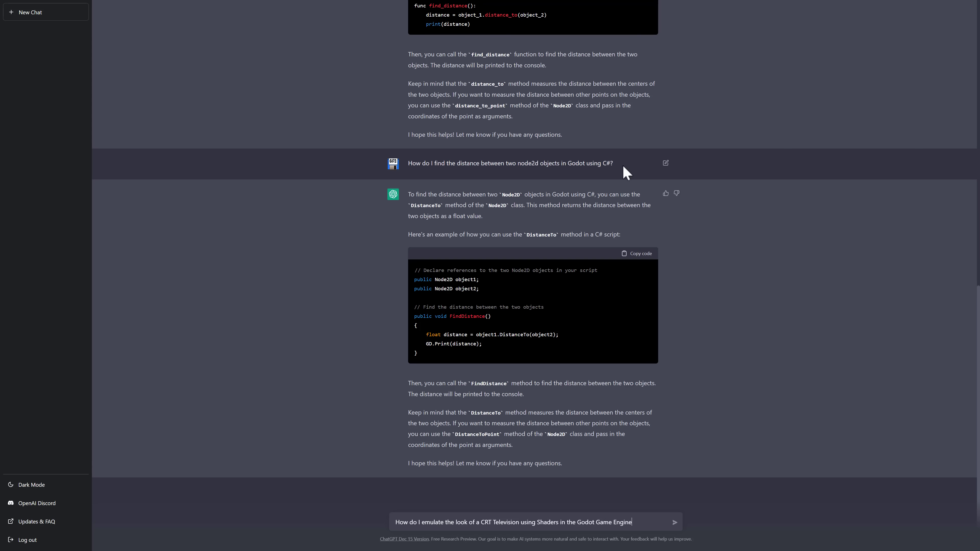
type("?")
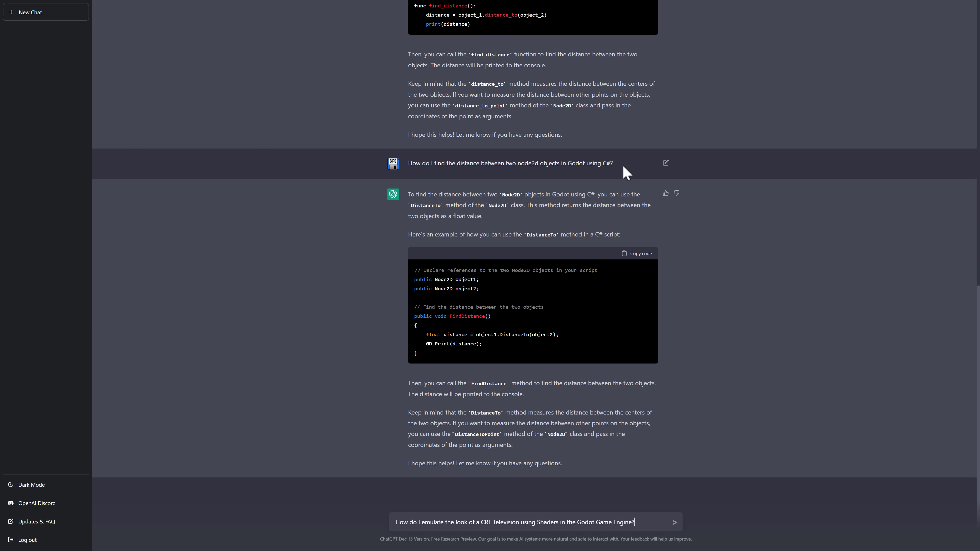
left_click(673, 522)
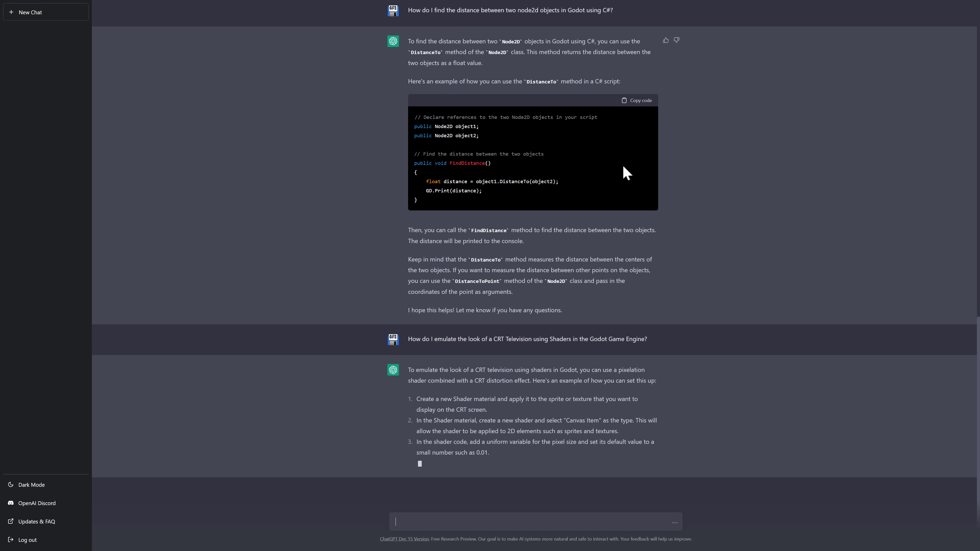
- Scroll down to follow the CRT shader answer's ShaderMaterial steps and sample shader code
scroll("down", 3)
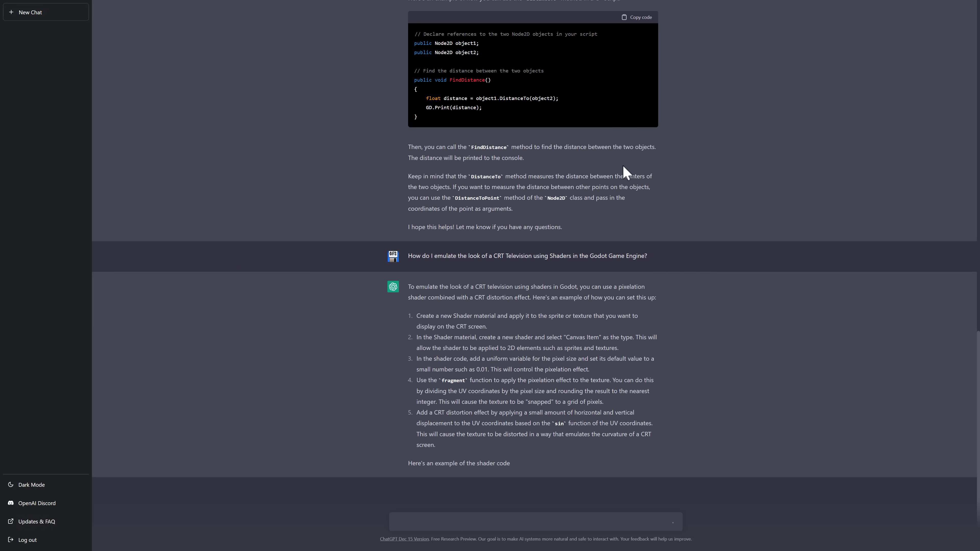
scroll("down", 3)
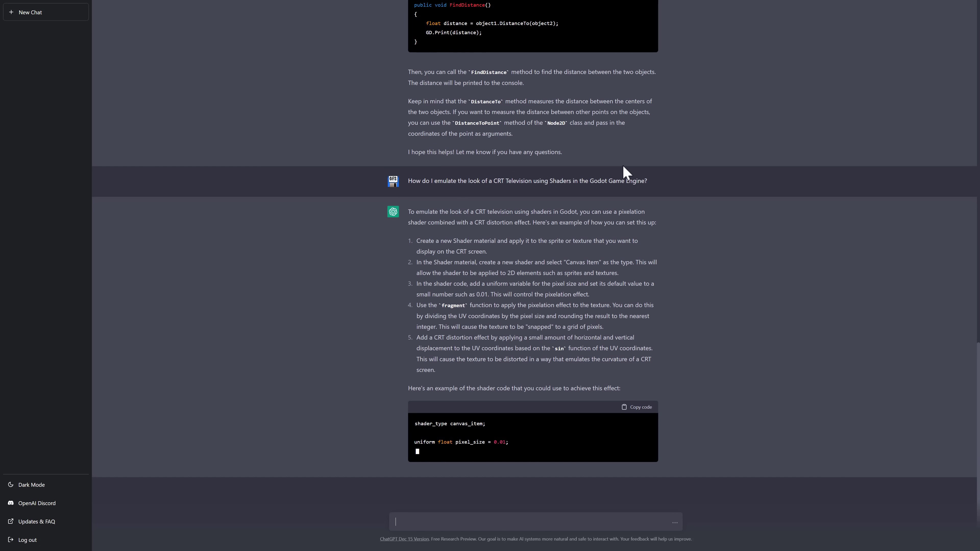
scroll("down", 3)
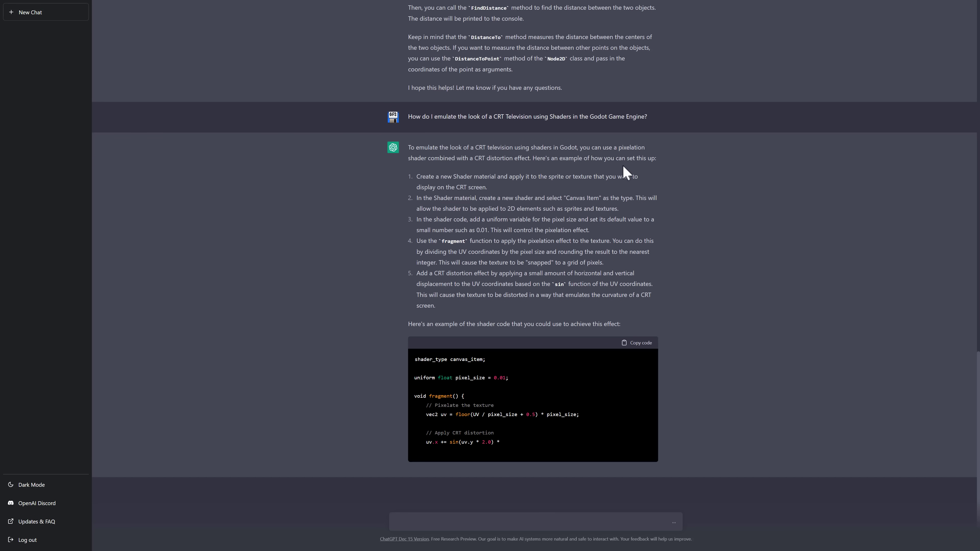
scroll("down", 3)
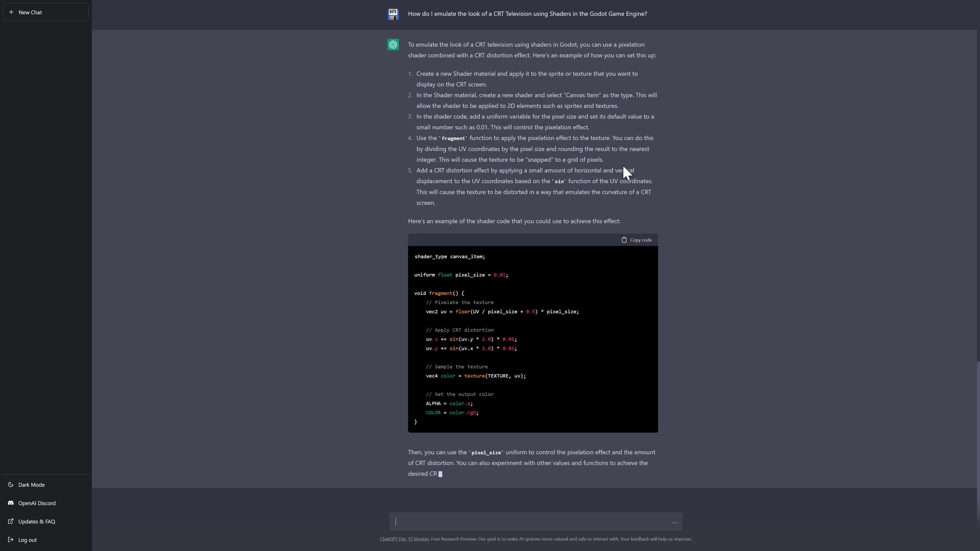
scroll("down", 3)
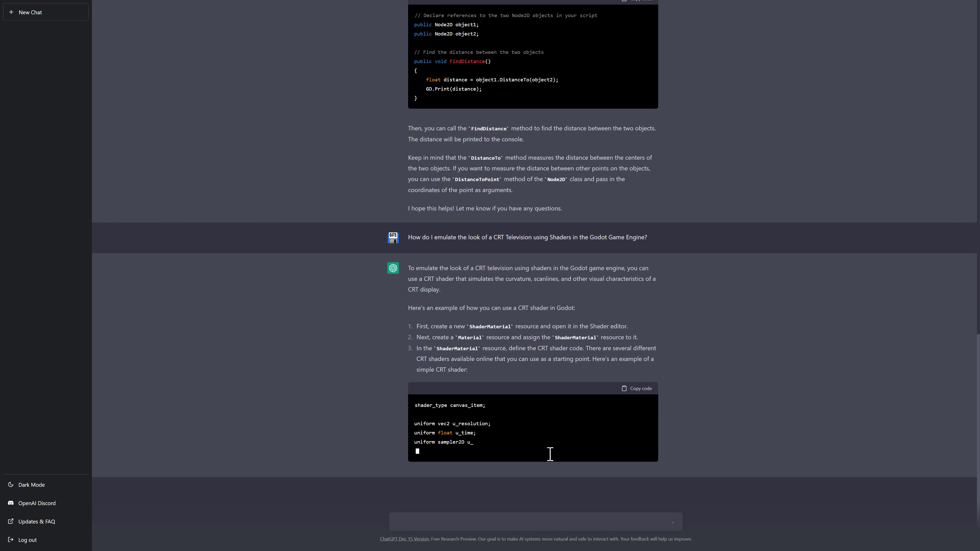
- Scroll through the regenerated answer's full CRT shader code, material steps and customization tips
scroll("down", 3)
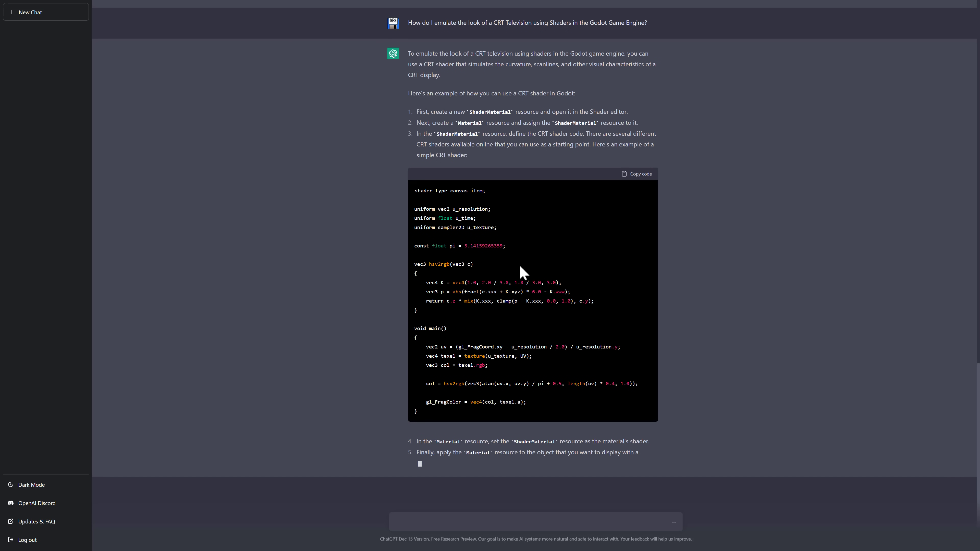
scroll("down", 3)
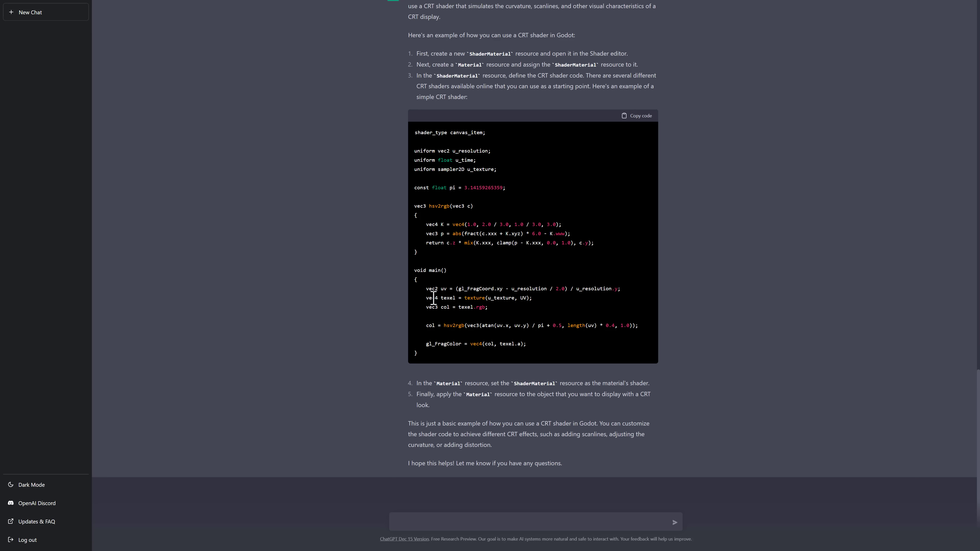
mouse_move(565, 493)
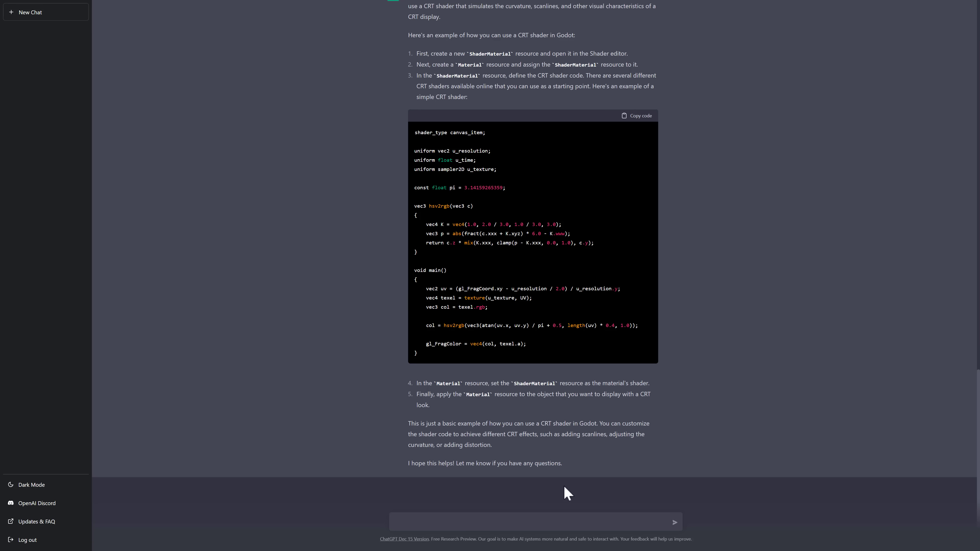
- Ask how to move a sprite on screen in Defold when the space bar is pressed
type("How dod")
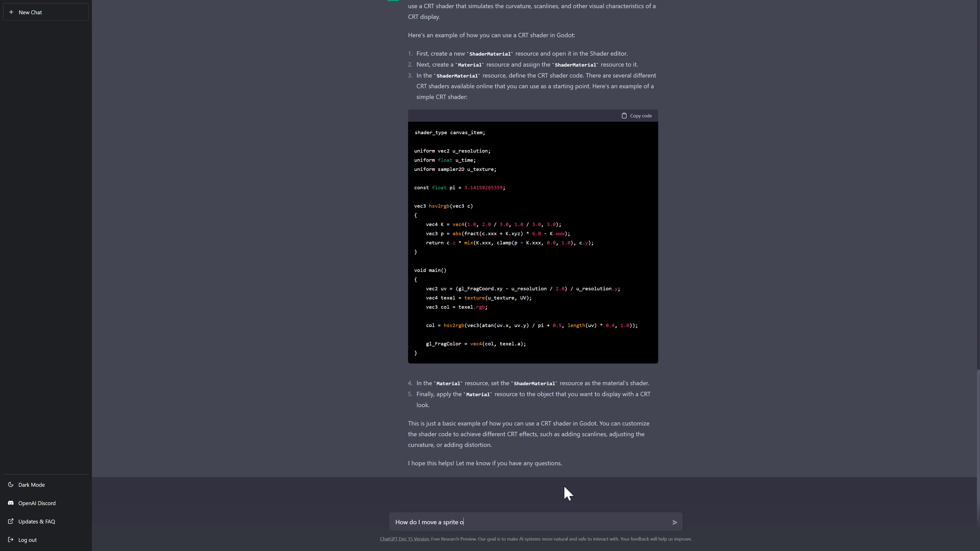
type("n screen in the Defold game engine when the user hits the")
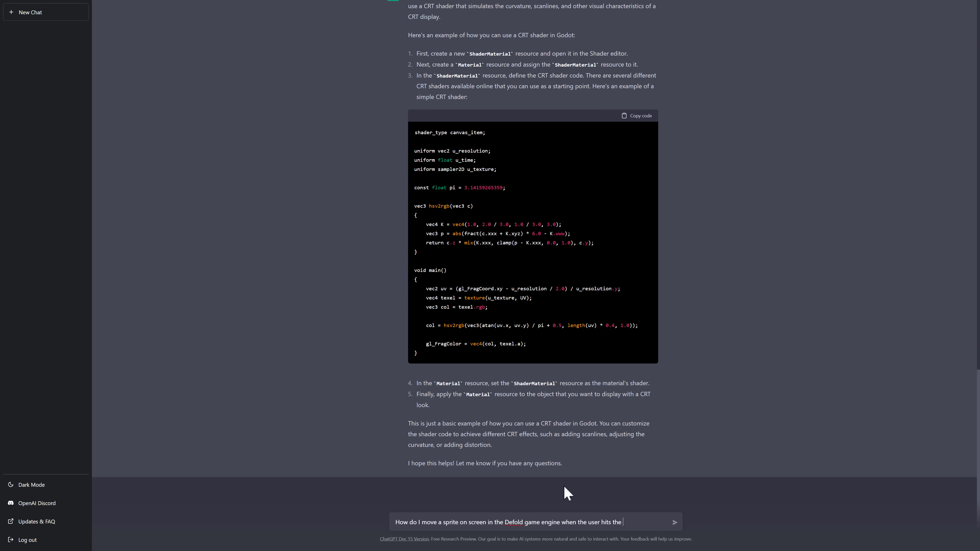
type("space bar?")
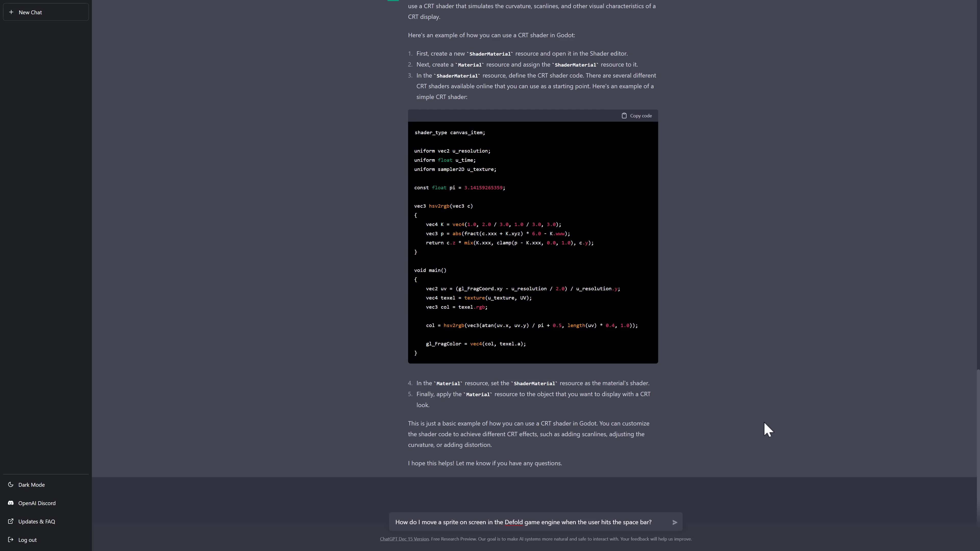
left_click(680, 522)
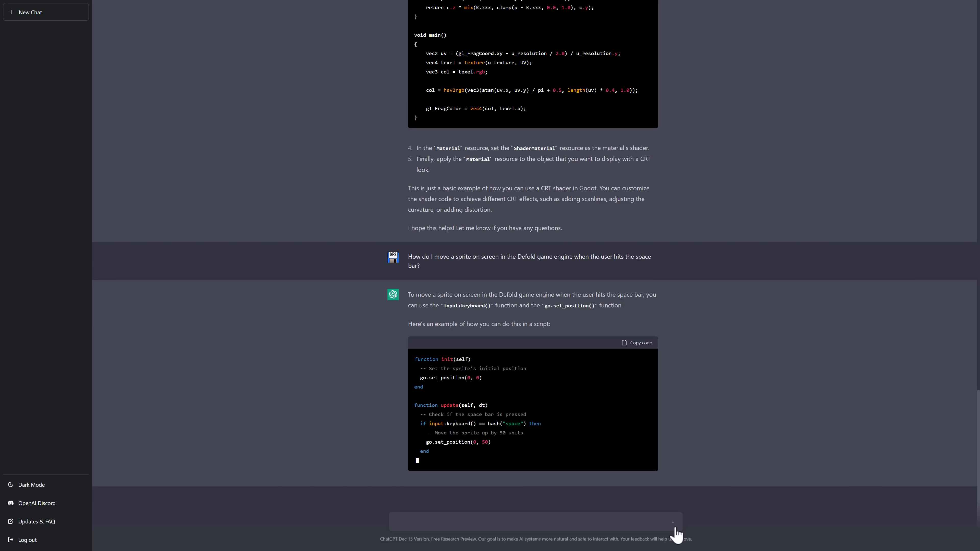
- Read the Lua answer using input:keyboard() and go.set_position() to move the sprite
scroll("down", 3)
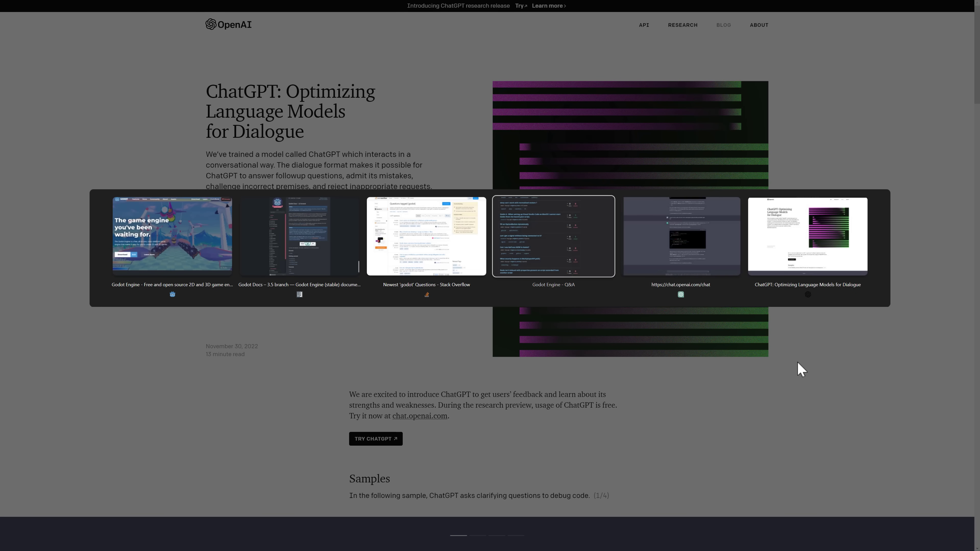
left_click(426, 236)
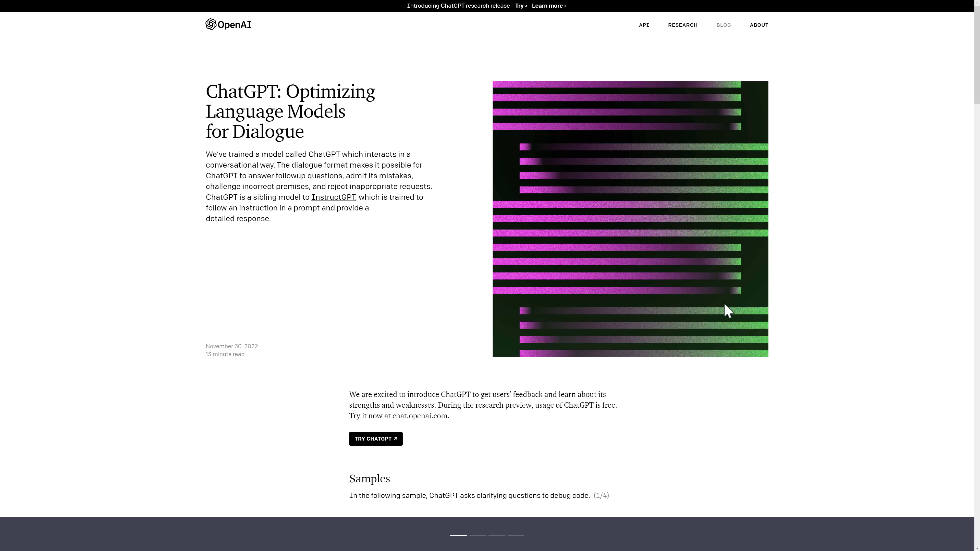
mouse_move(343, 465)
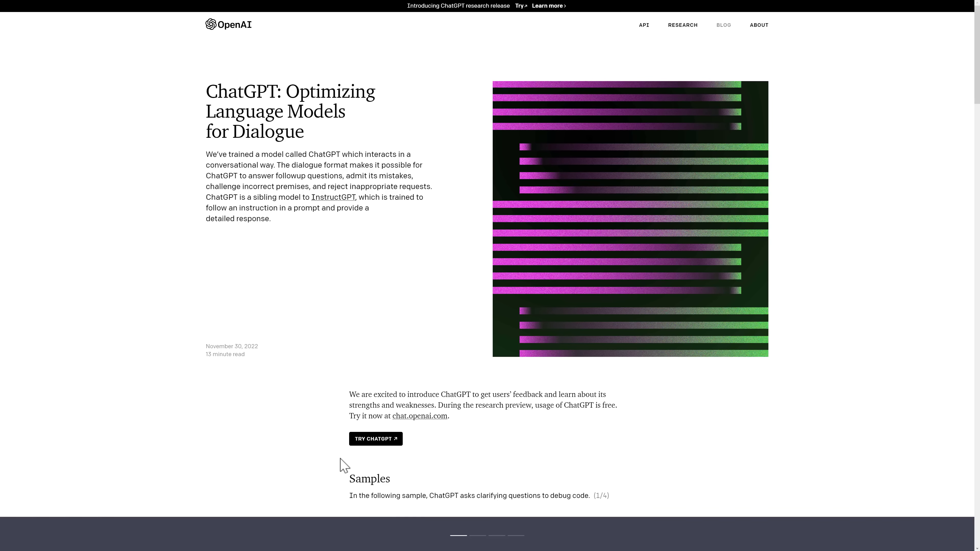
mouse_move(701, 442)
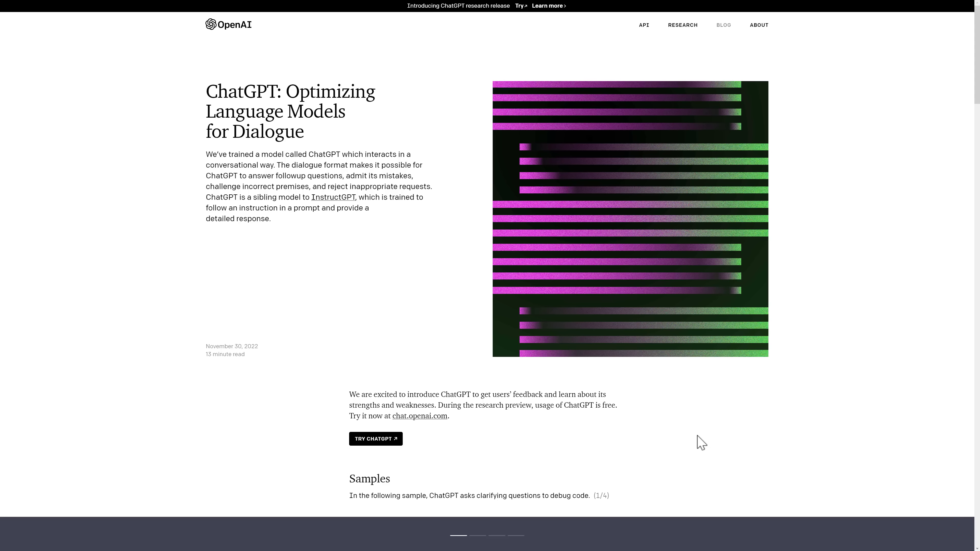
left_click(375, 438)
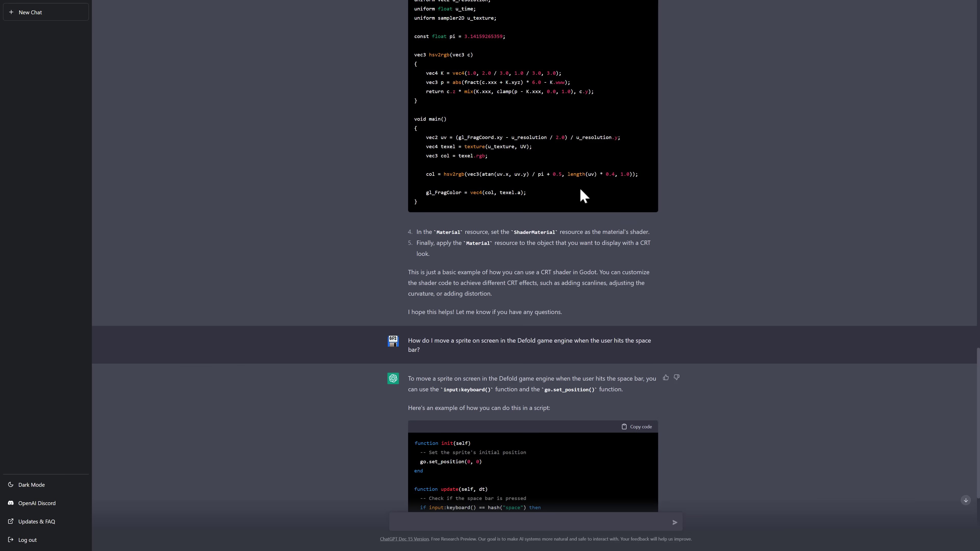
scroll("up", 3)
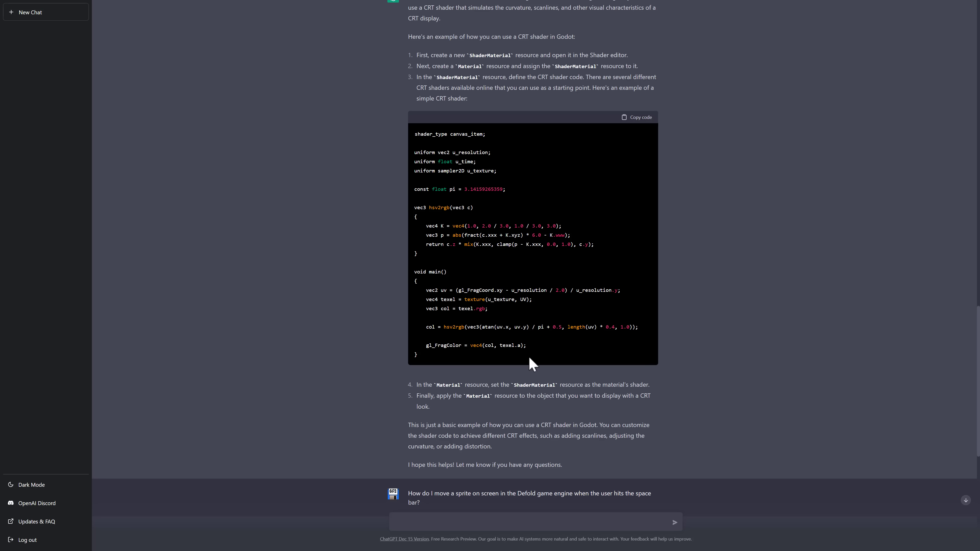
scroll("down", 3)
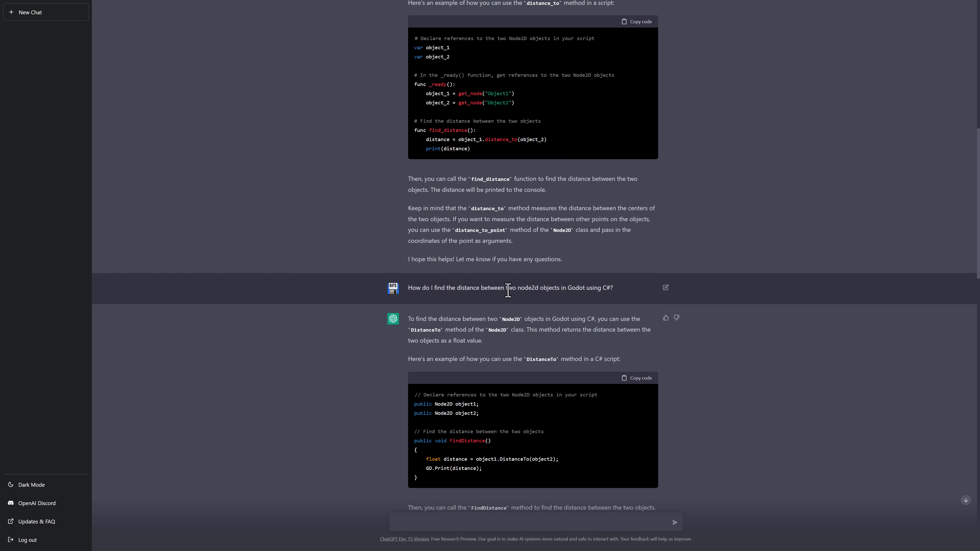
scroll("down", 3)
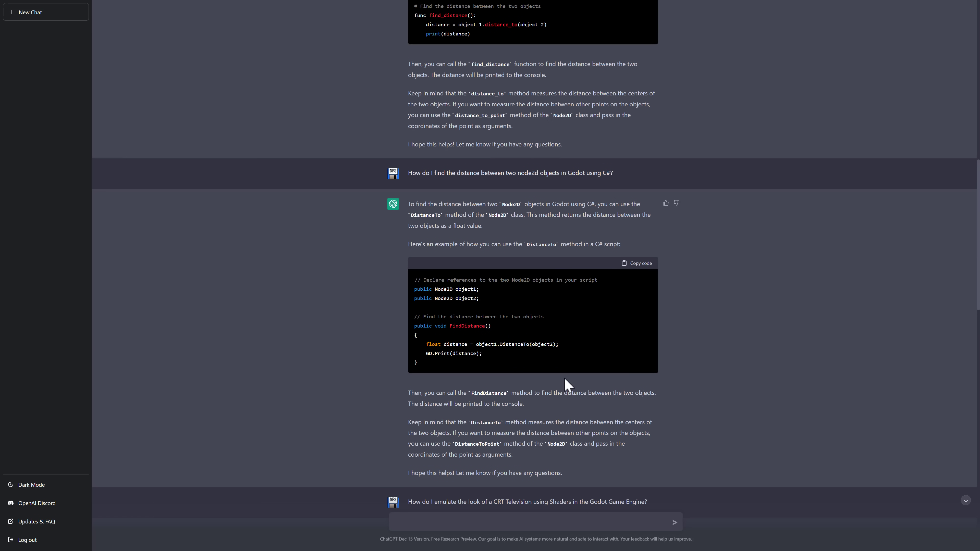
mouse_move(441, 315)
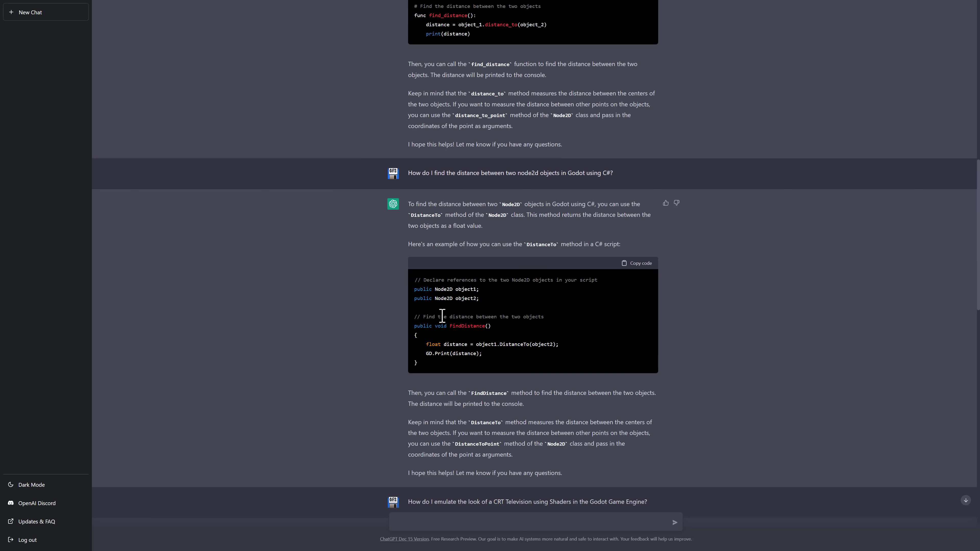